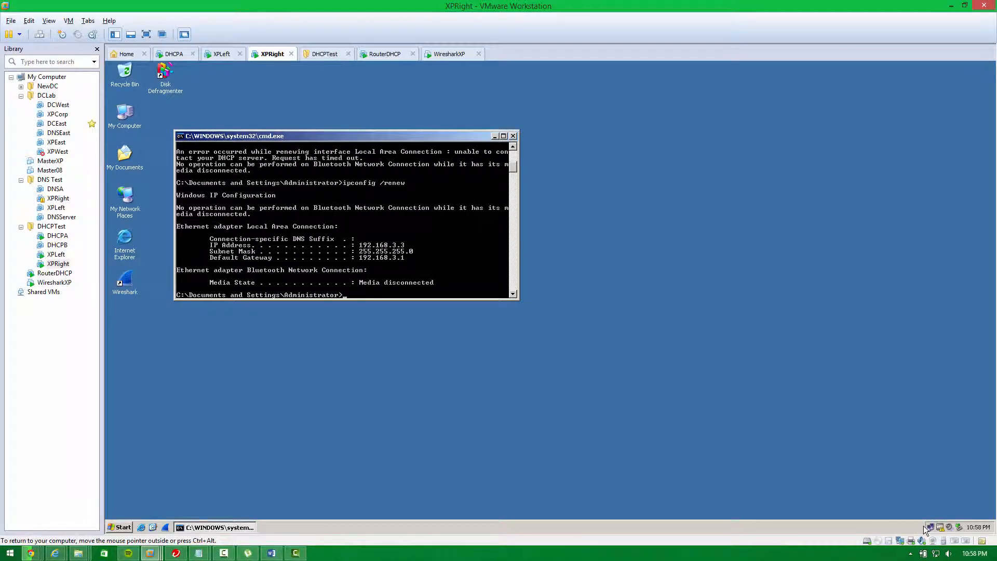
mouse_move(941, 527)
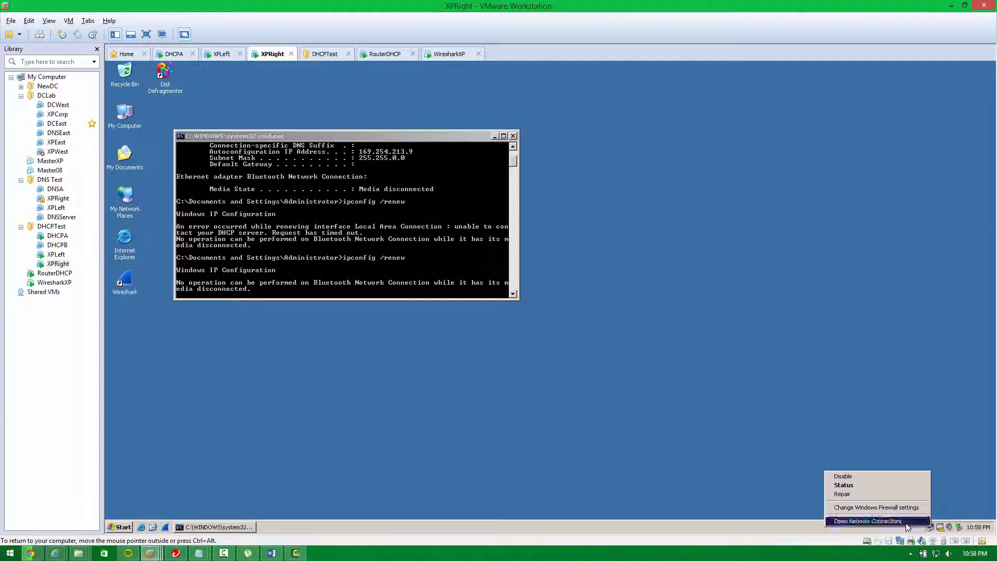
Step: Bring up XPRight's Network Connections, checking XPLeft's ping and DHCPA's 192.168.3.0 scope on the way
click(867, 521)
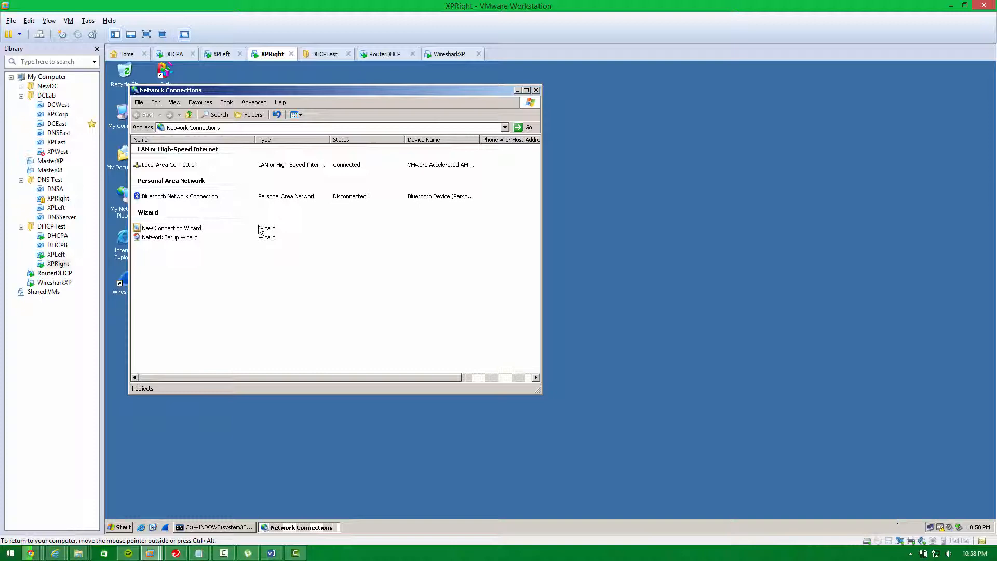
click(223, 53)
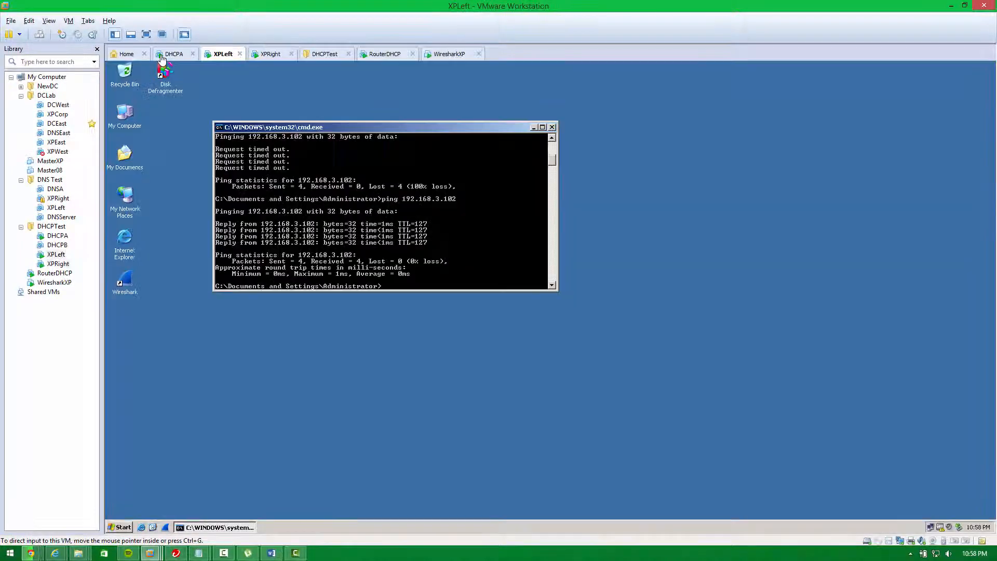
click(173, 54)
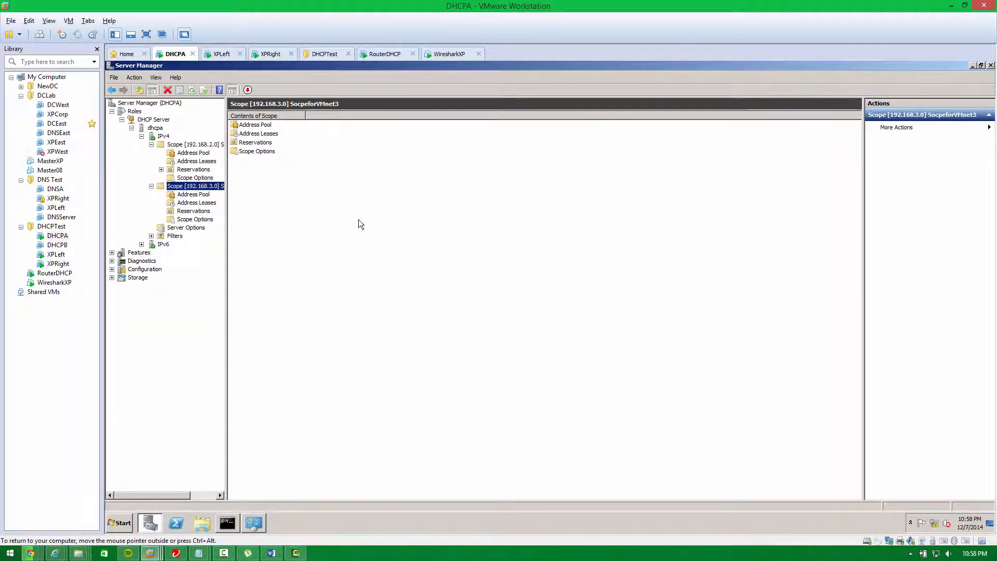
mouse_move(336, 191)
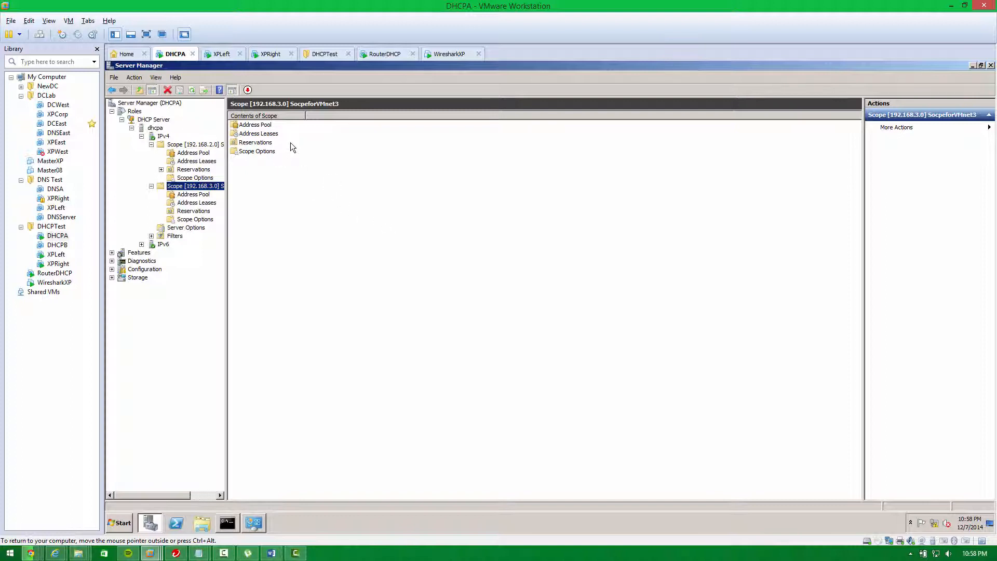
click(222, 54)
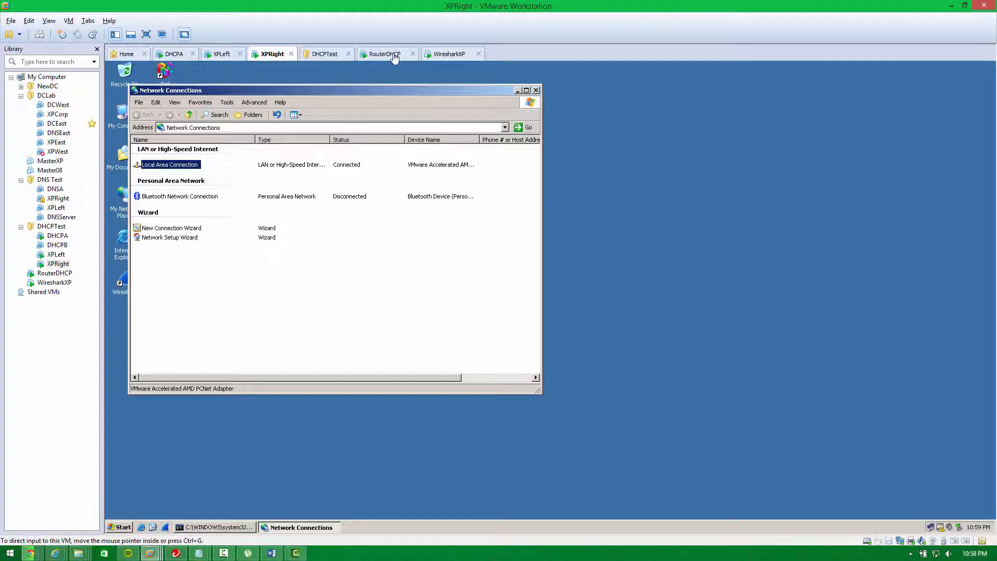
click(384, 53)
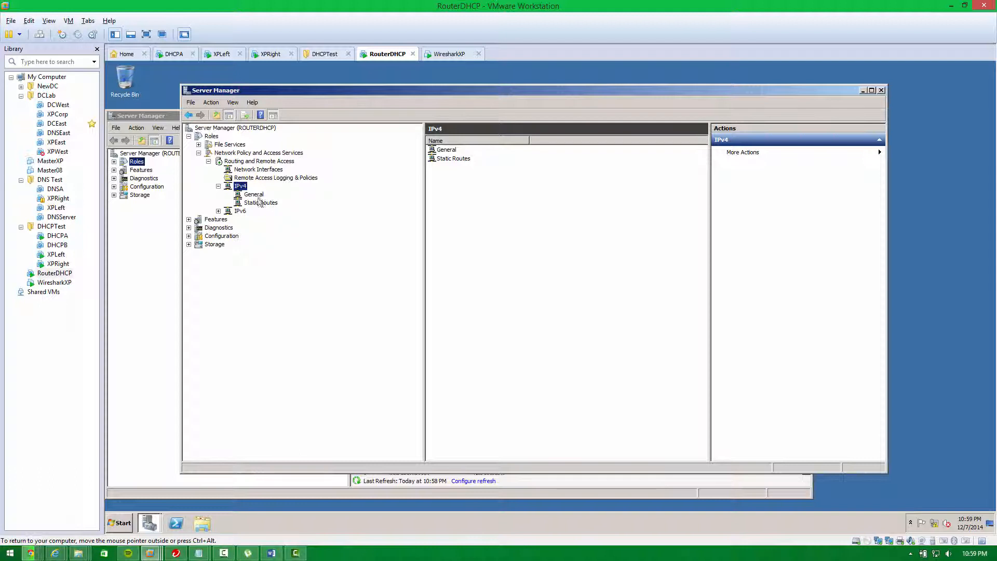
mouse_move(236, 206)
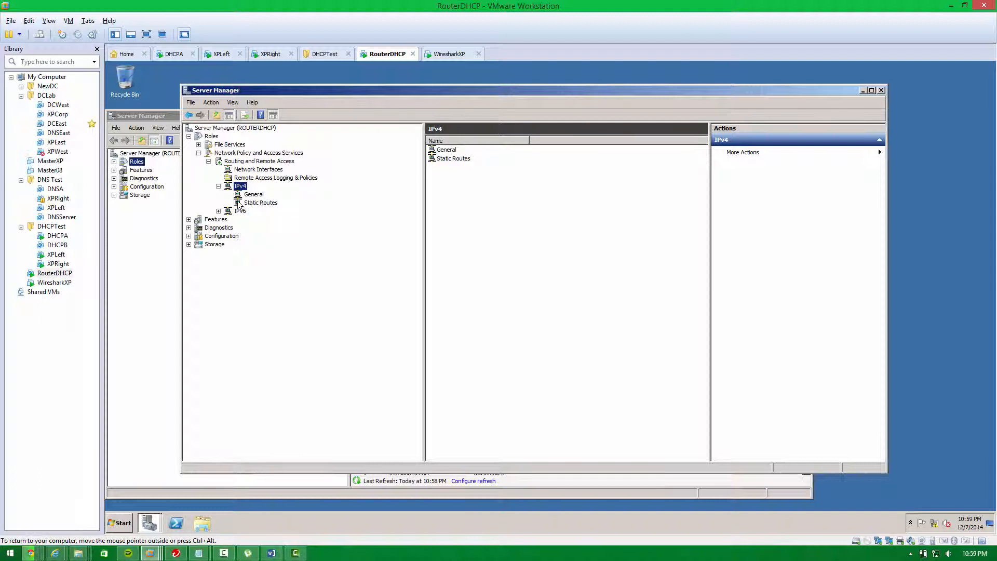
mouse_move(270, 54)
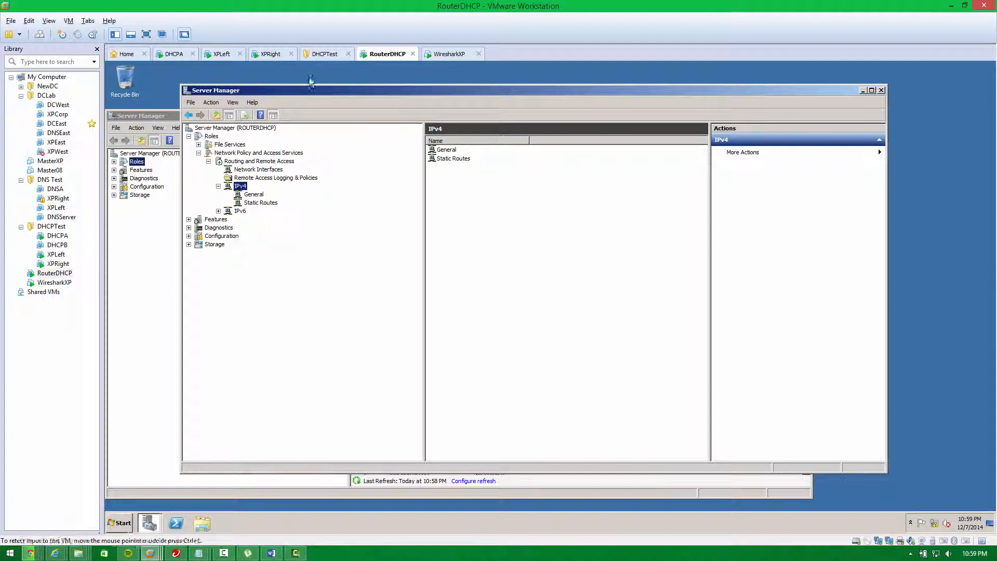
click(272, 53)
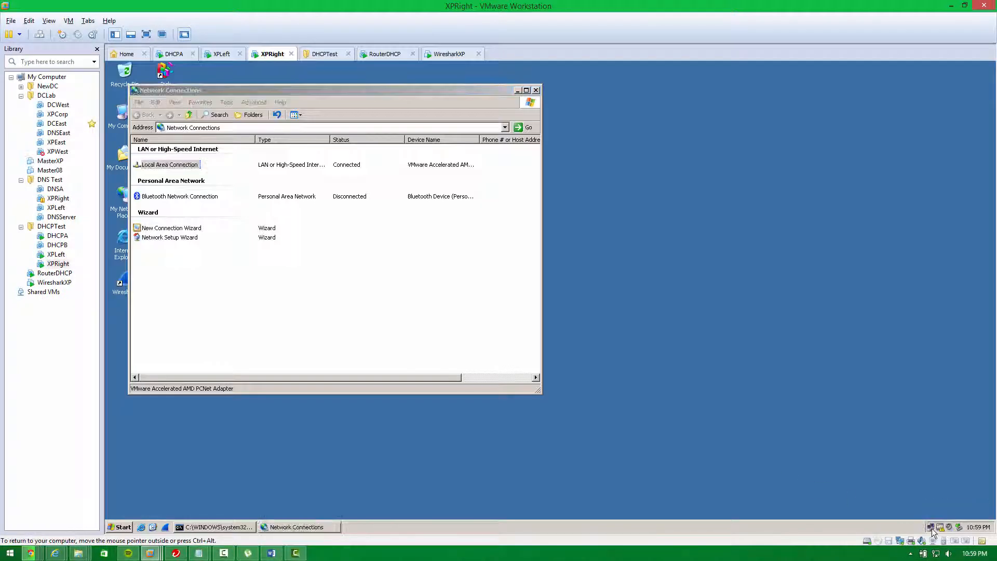
Step: Repair XPRight's Local Area Connection so it requests a new address, then check XPLeft and DHCPA
click(170, 164)
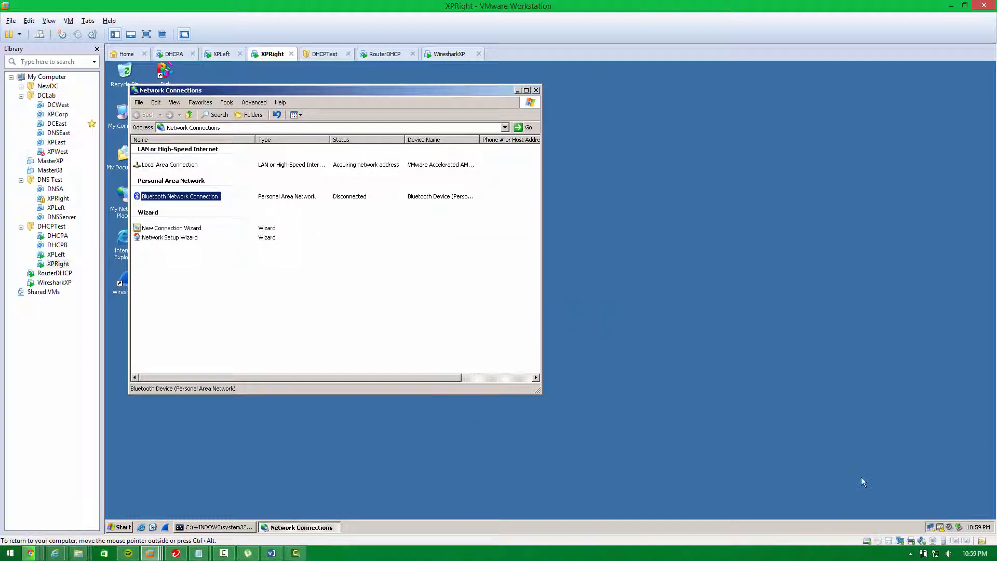
mouse_move(933, 529)
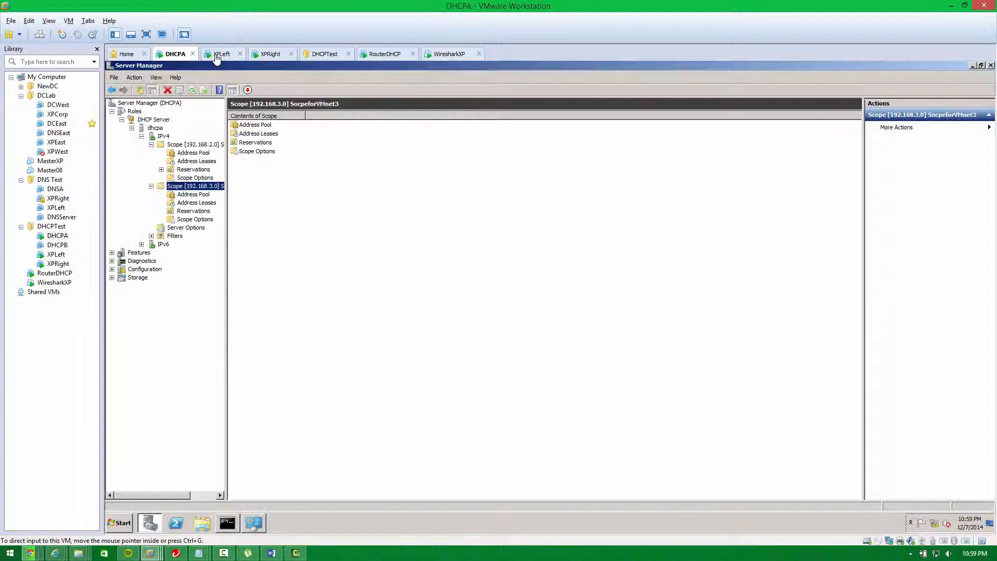
click(222, 54)
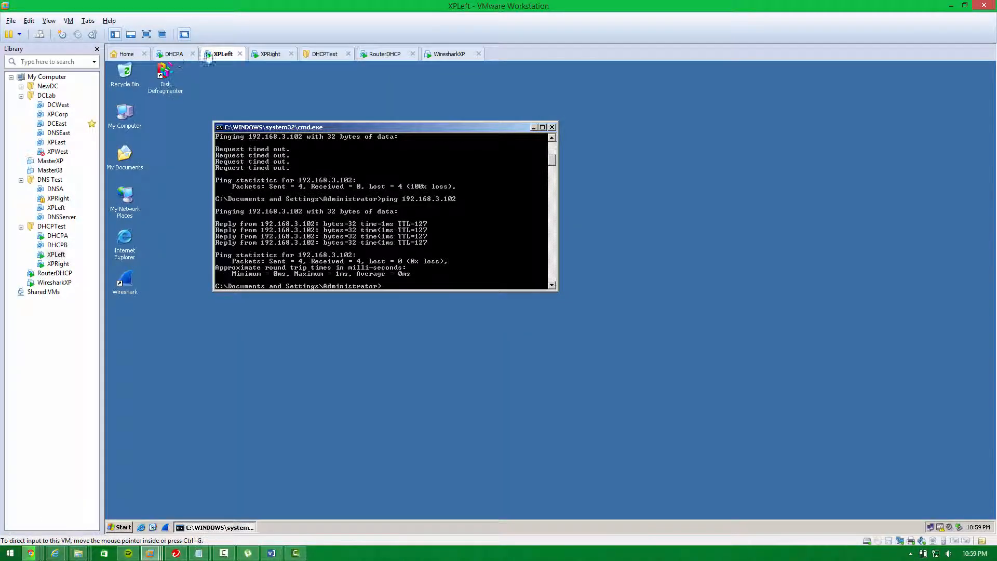
click(174, 54)
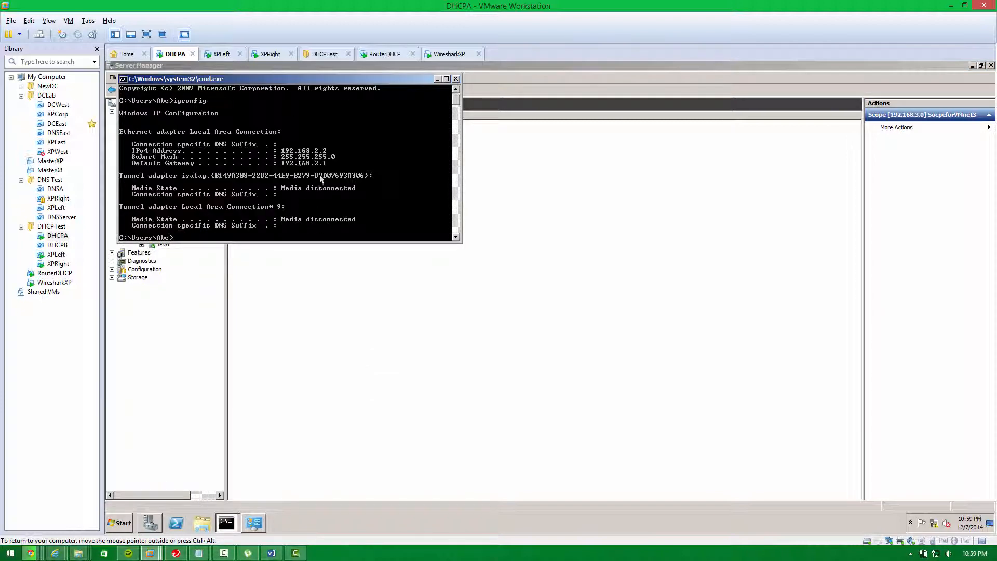
Step: Verify XPLeft pings DHCPA at 192.168.2.2 and return to XPRight for a fresh command prompt
click(272, 54)
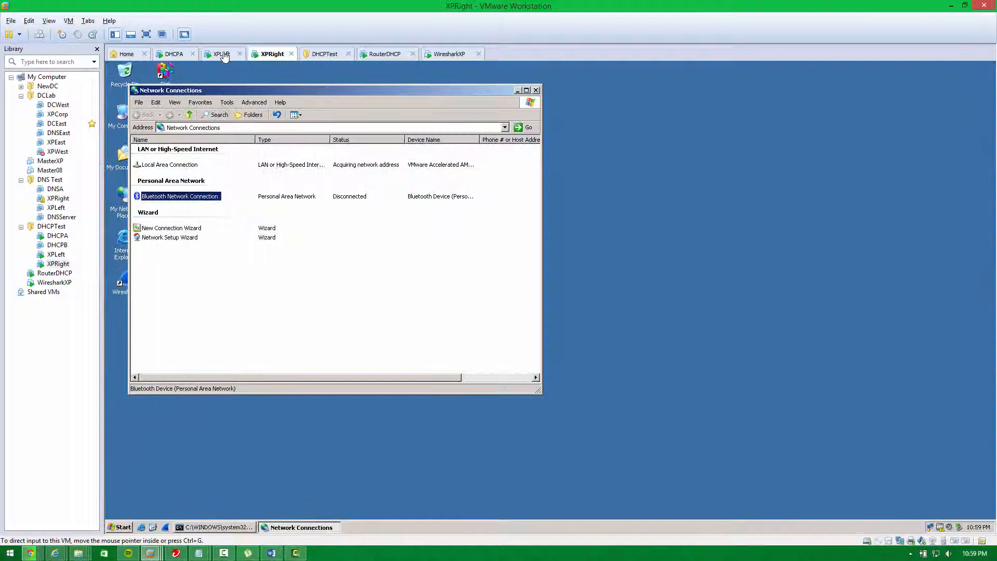
click(222, 53)
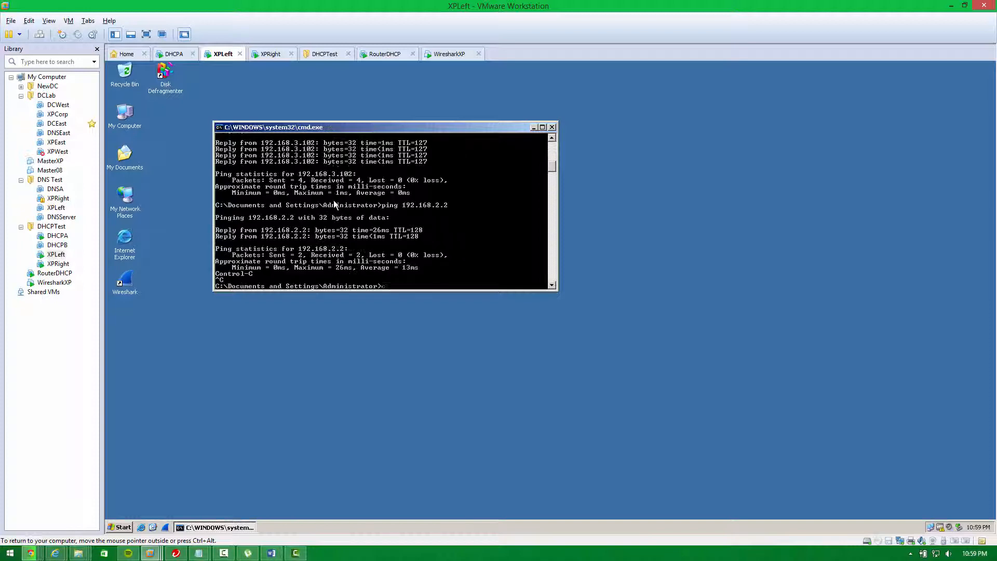
click(272, 54)
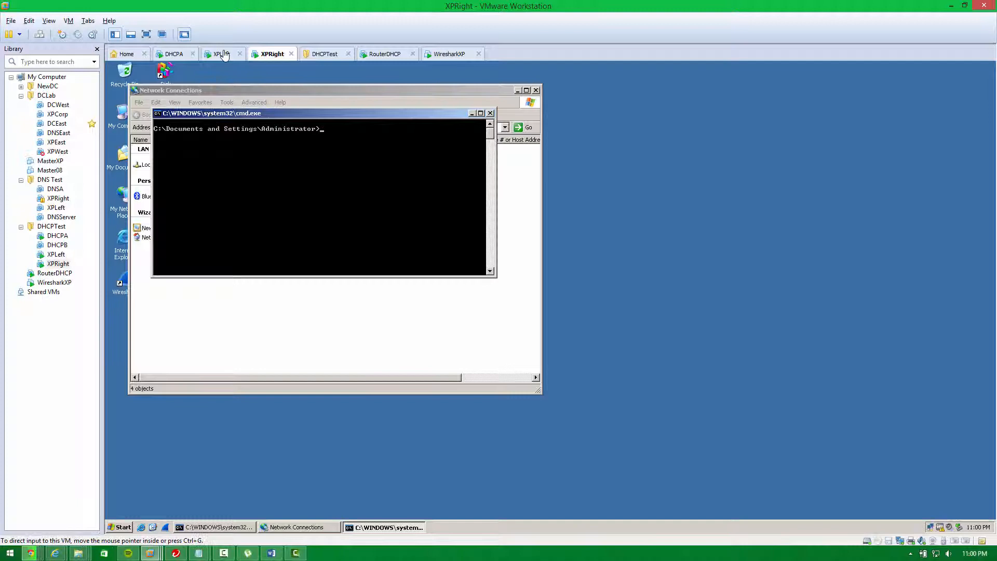
Step: Give XPRight static address 192.168.3.100, mask 255.255.255.0 and gateway 192.168.3.1 in TCP/IP properties
click(222, 54)
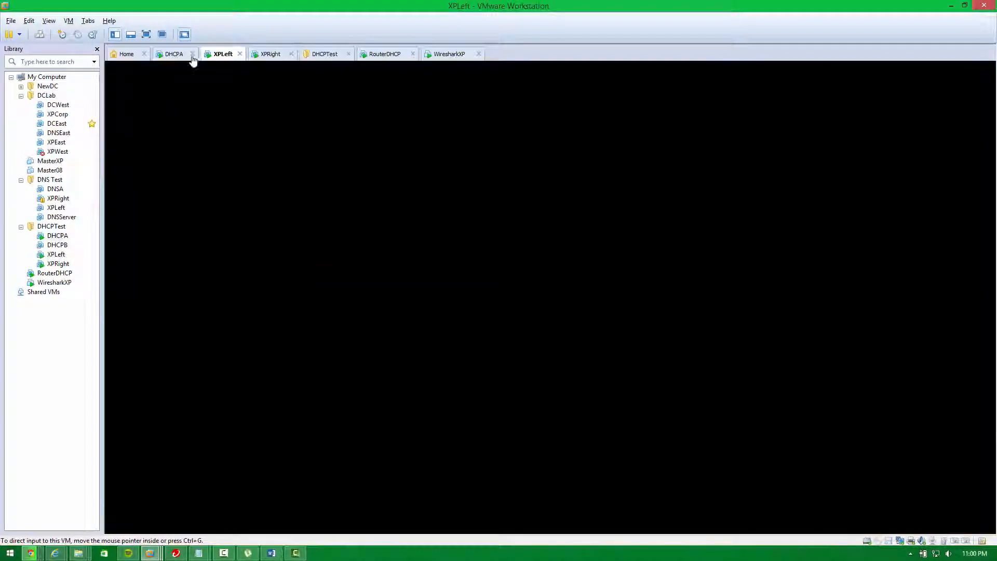
click(272, 53)
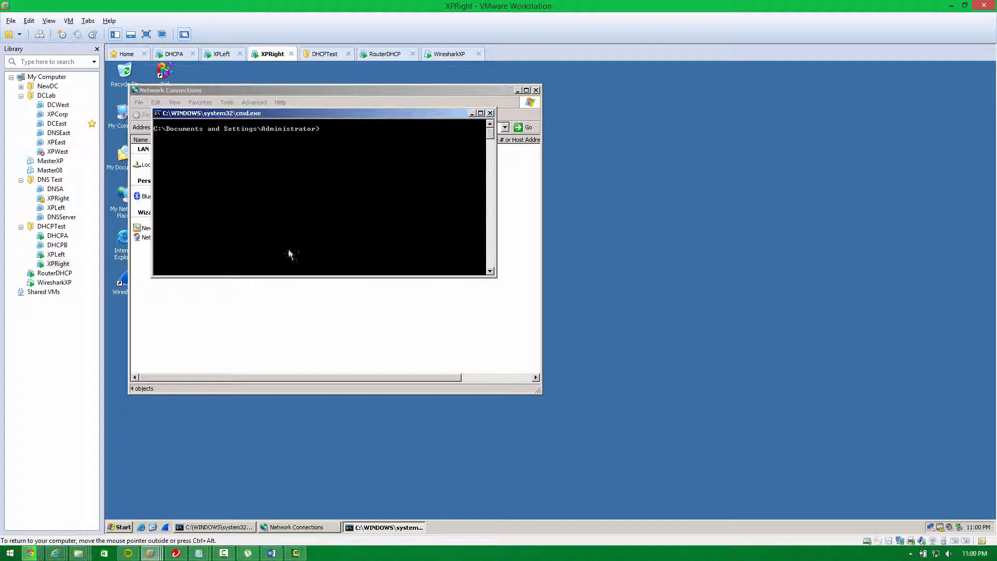
mouse_move(233, 167)
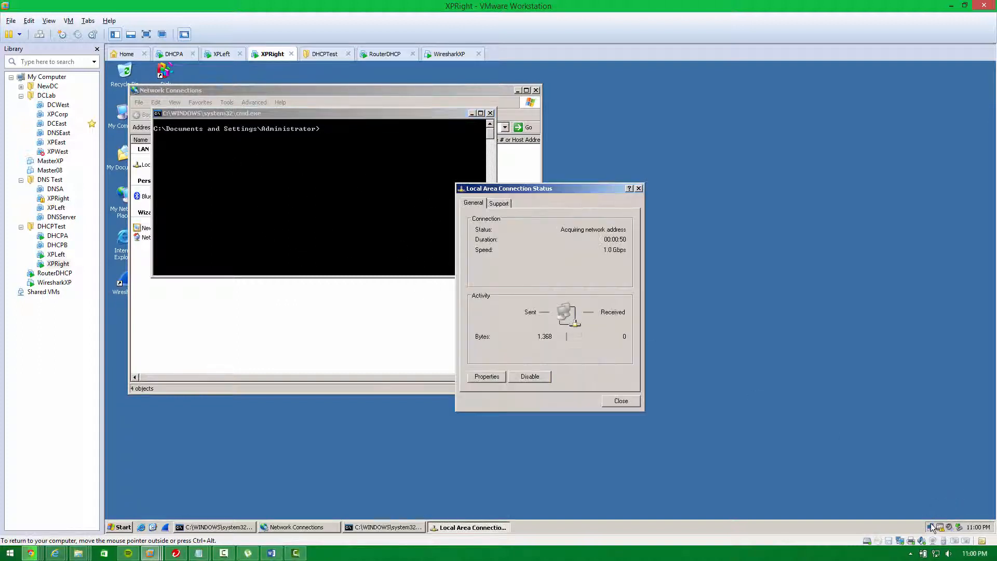
click(486, 375)
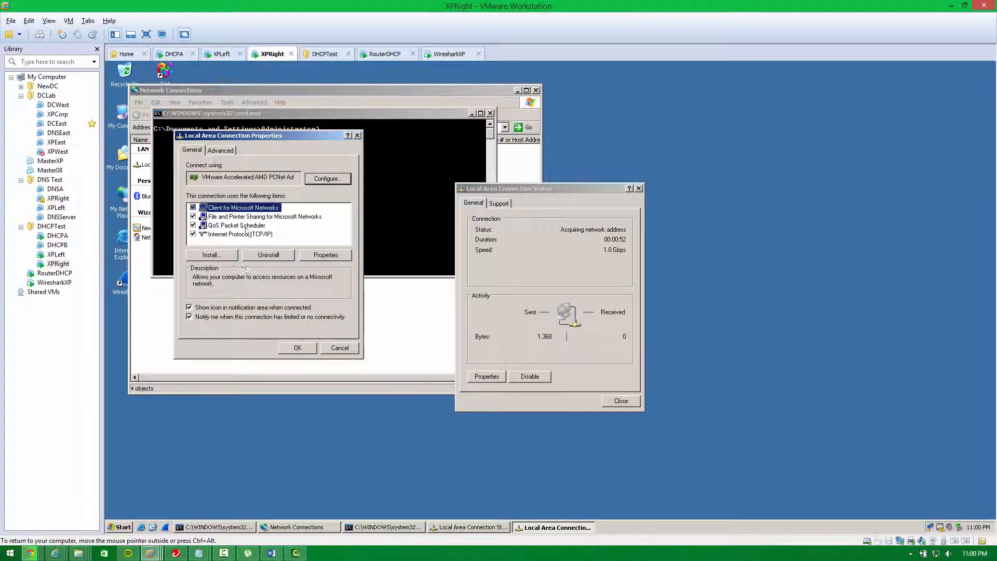
click(325, 255)
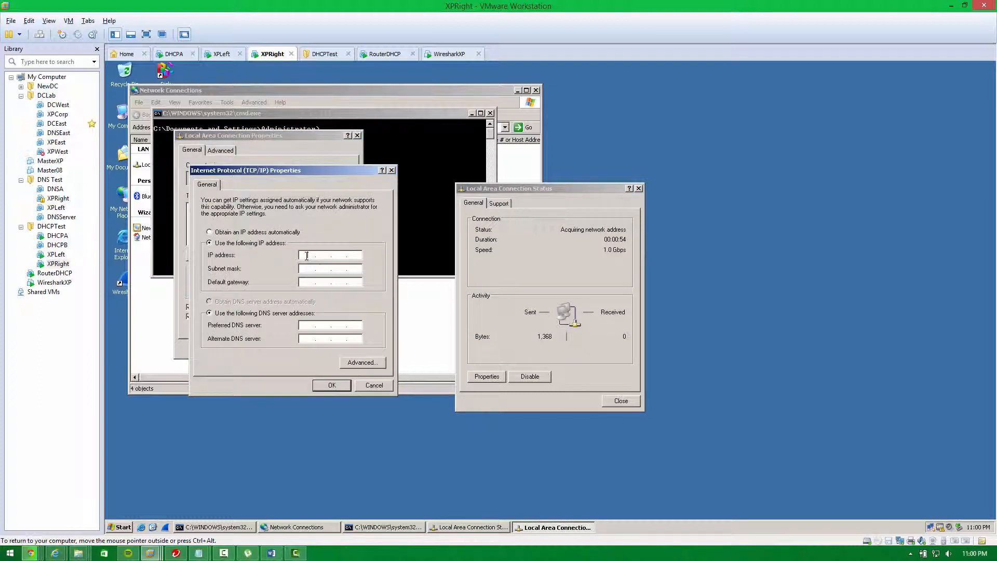
text(192.168.3.100)
click(330, 281)
text(192.168..)
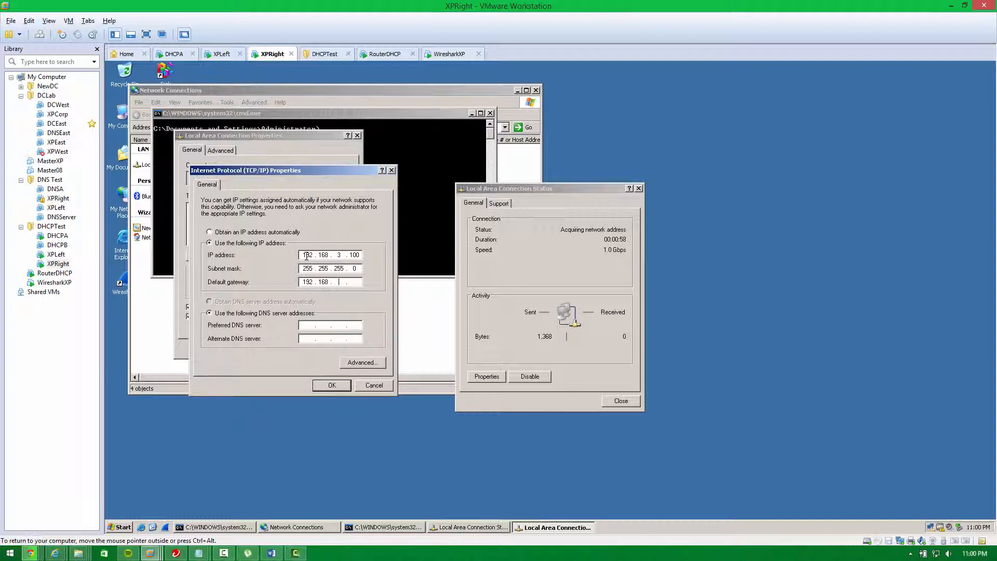
text(1)
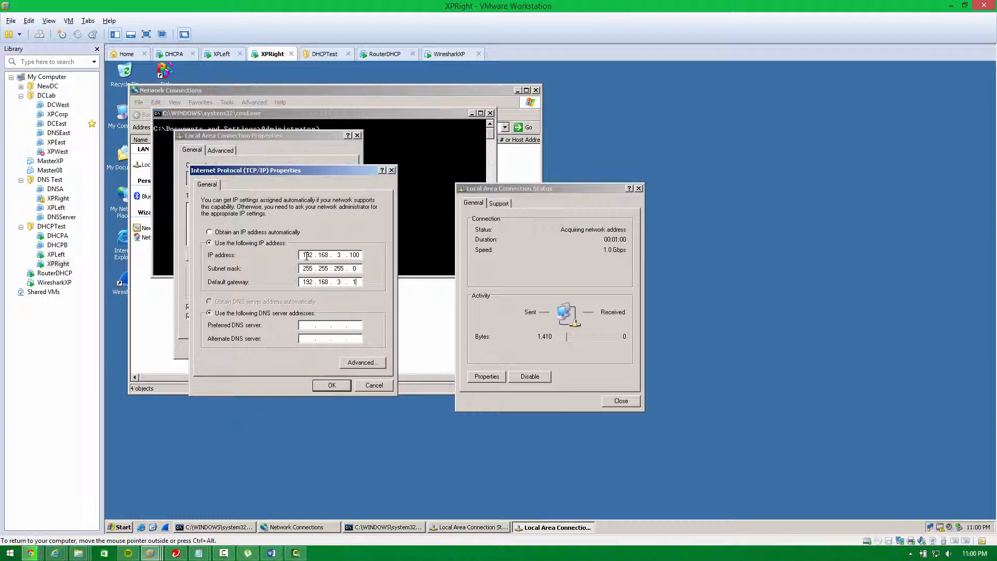
click(331, 385)
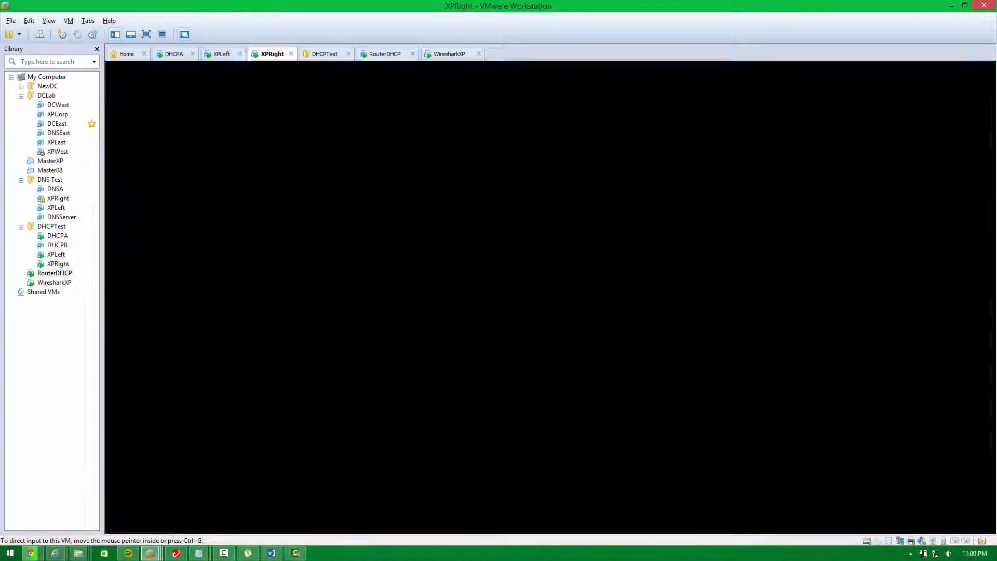
Step: Confirm RouterDHCP's adapter at 192.168.3.1 and dismiss its IPv4 settings and status windows
click(385, 53)
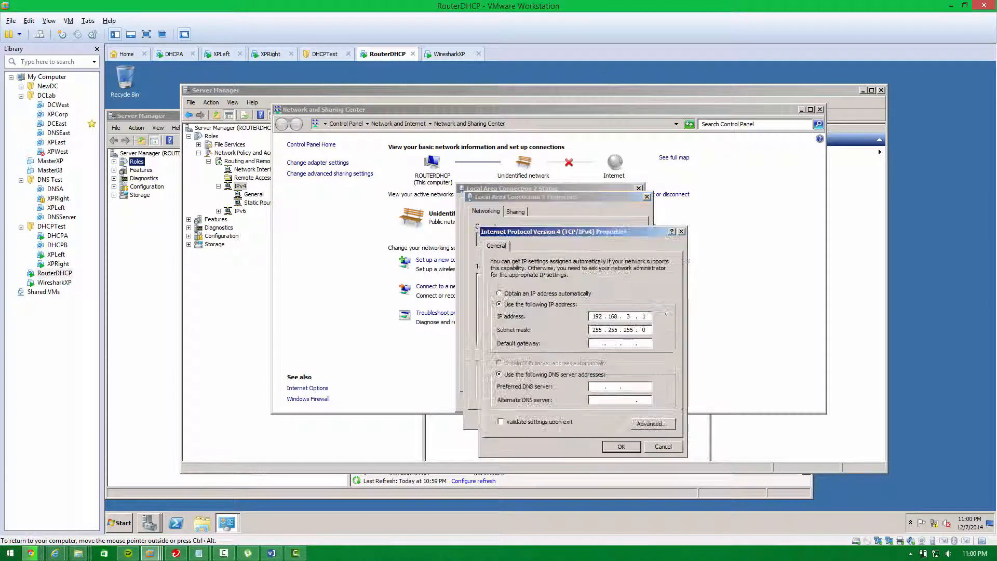
click(621, 445)
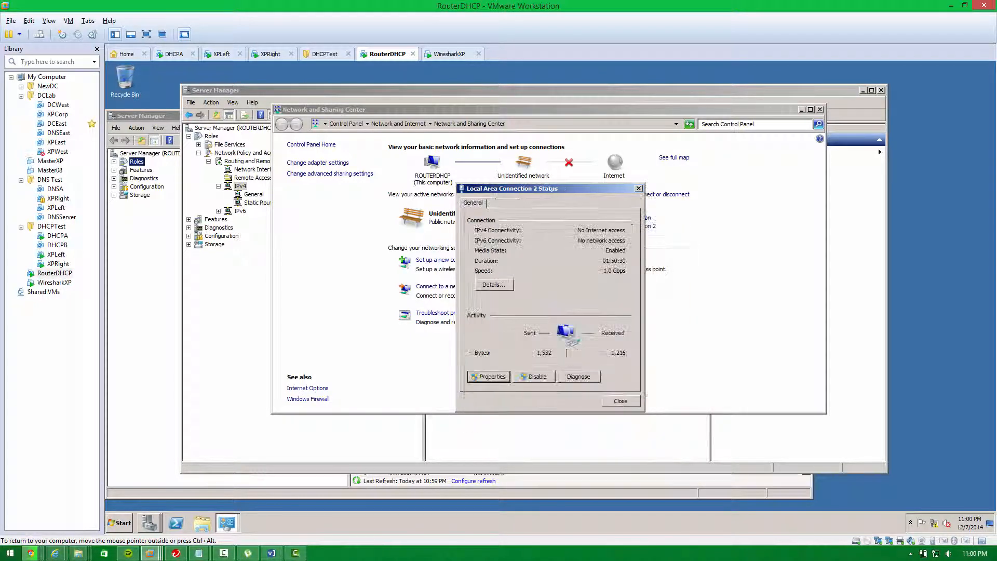
click(619, 402)
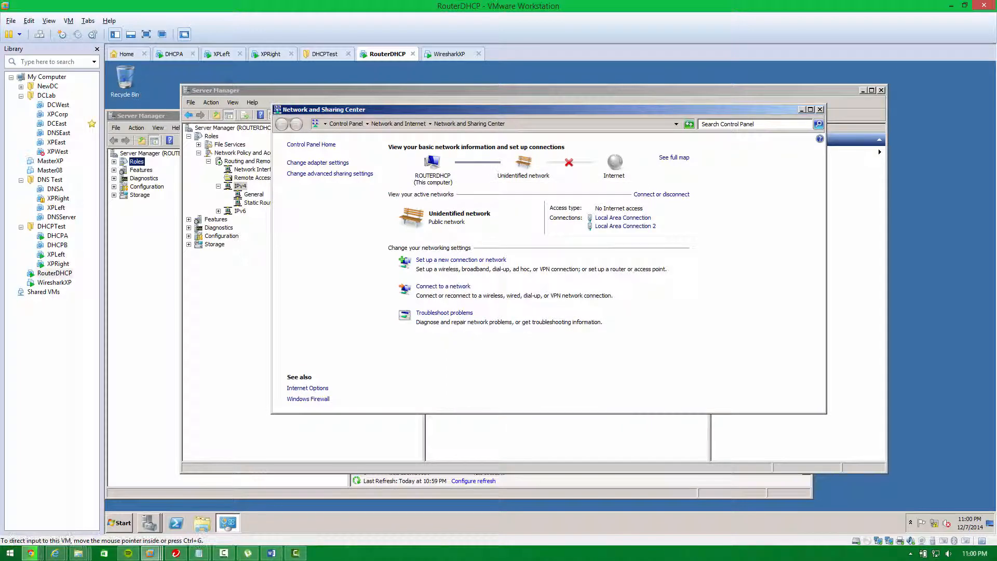
Step: Check DHCPA's ipconfig shows 192.168.2.2, then return to XPRight's connection properties
click(175, 54)
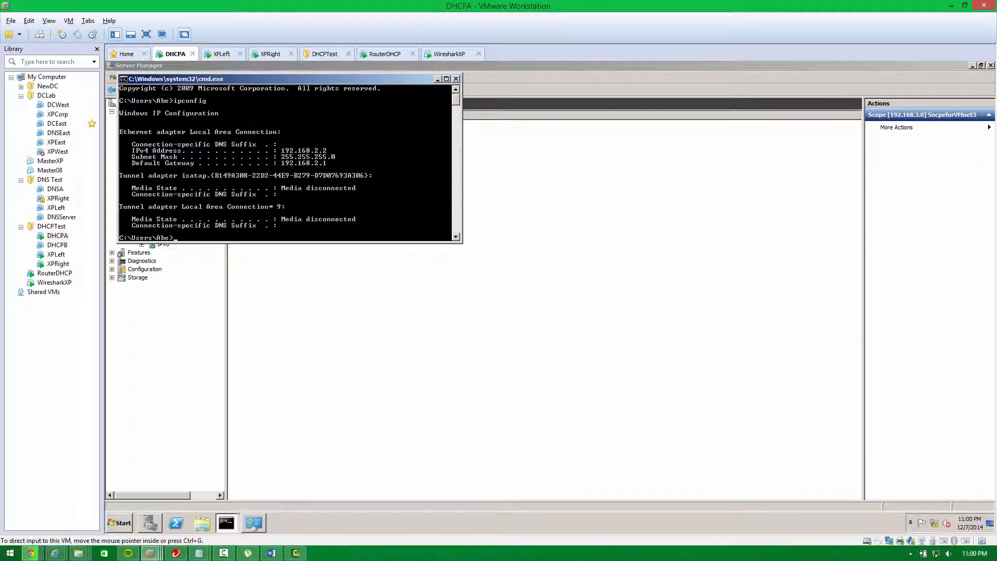
click(270, 54)
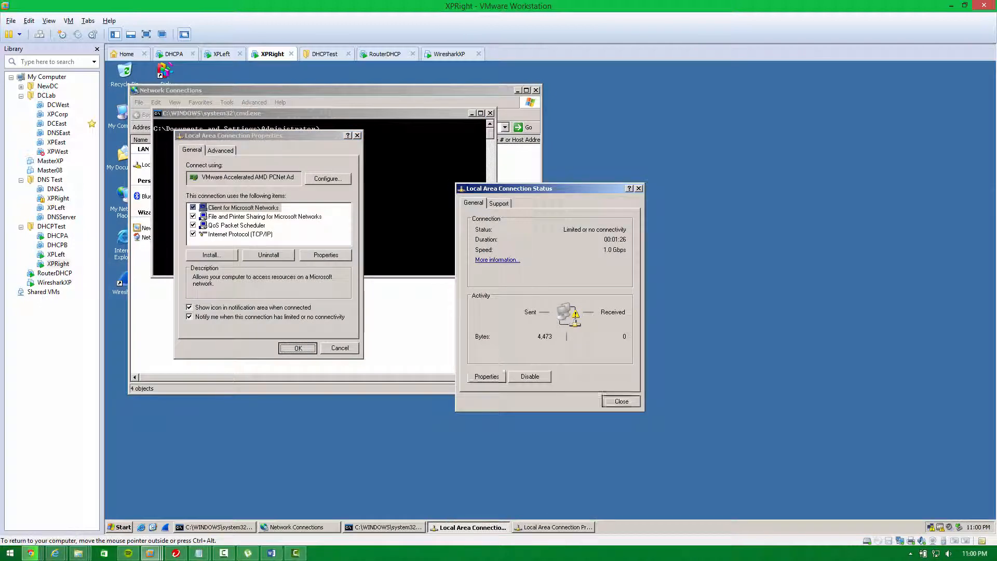
click(620, 402)
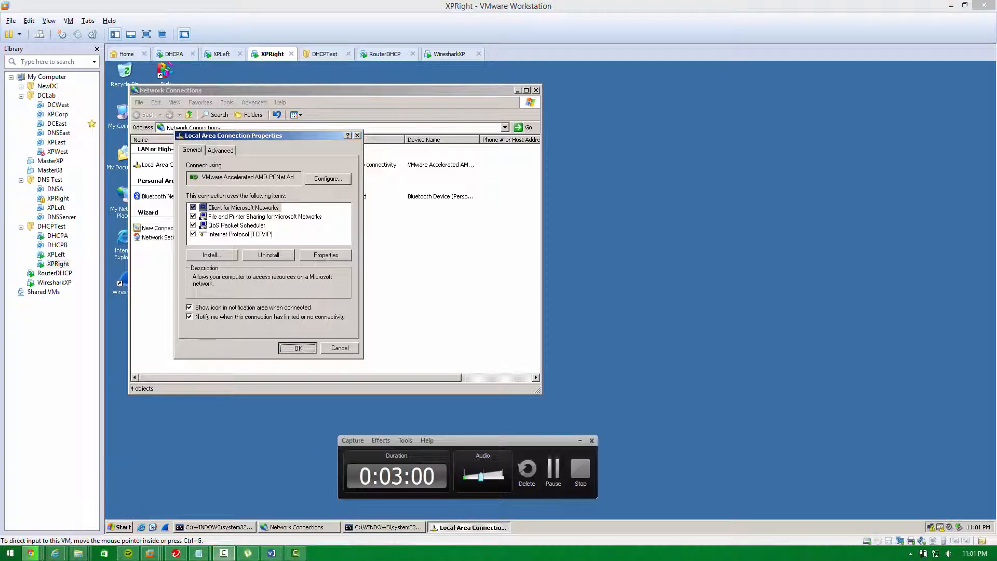
Step: From XPRight, ping DHCPA at 192.168.2.2 and see replies with no loss
click(297, 348)
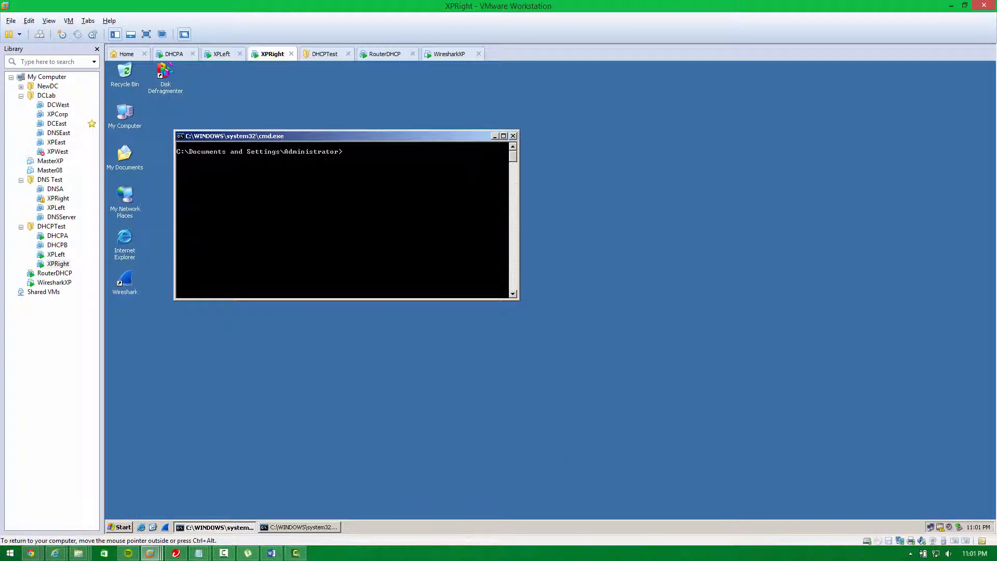
text(ping 192.168)
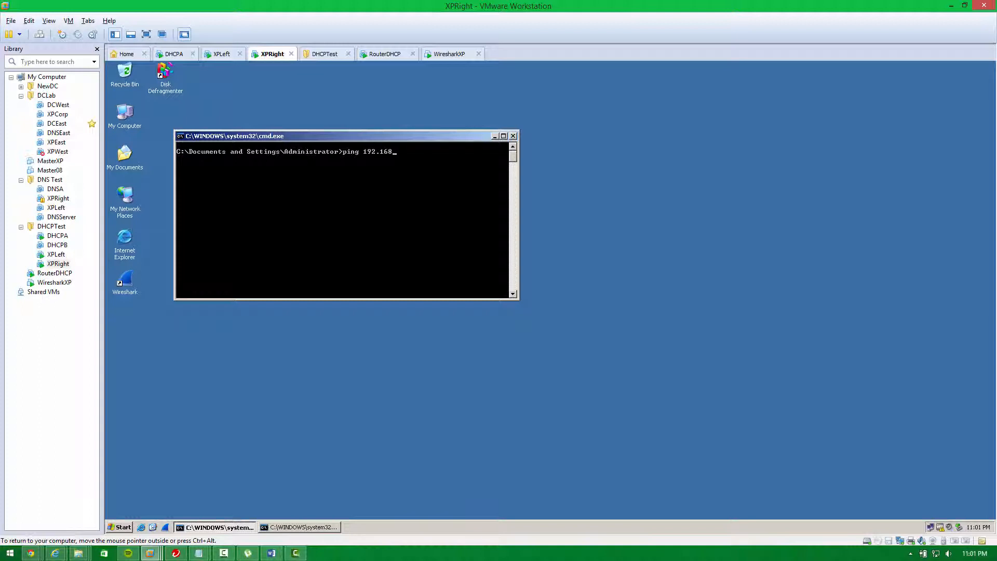
key(Enter)
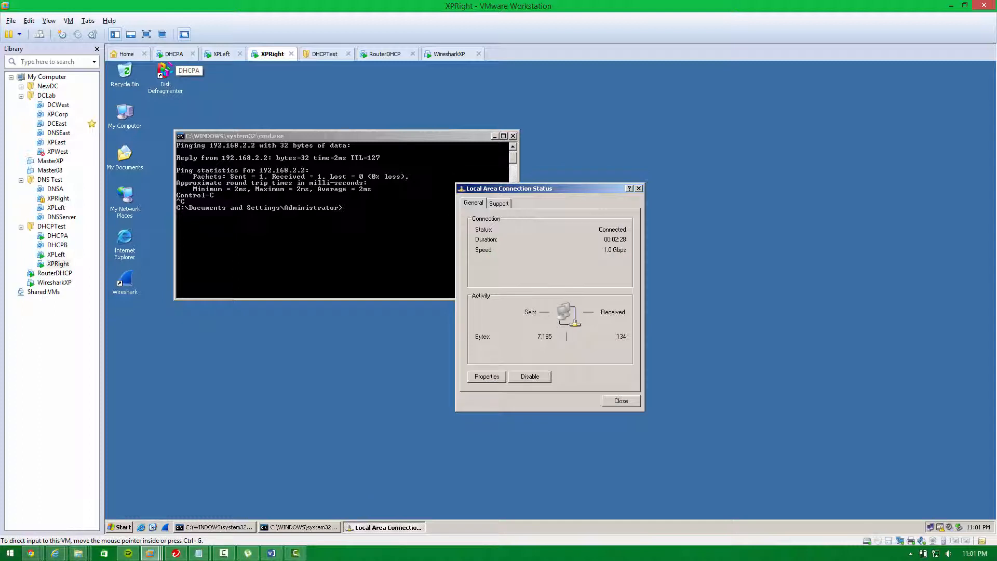
Step: Verify XPRight's TCP/IP settings use automatic addressing and close the status dialogs unchanged
click(486, 376)
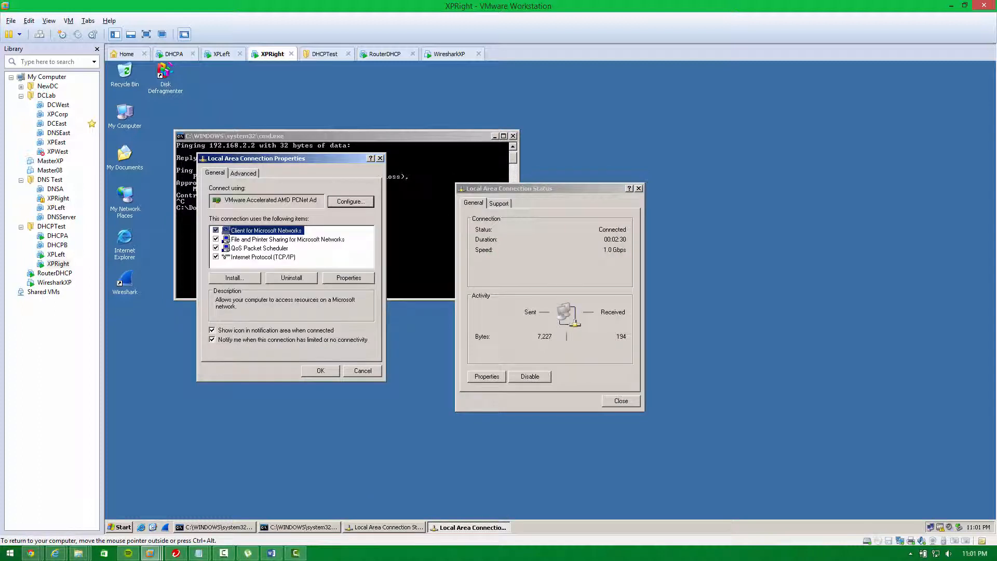
click(348, 277)
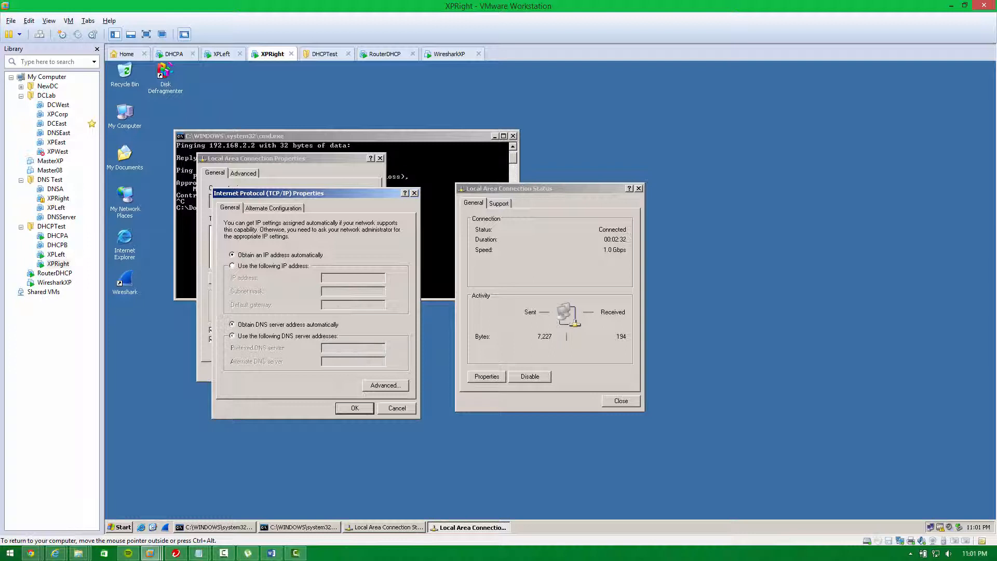
click(396, 408)
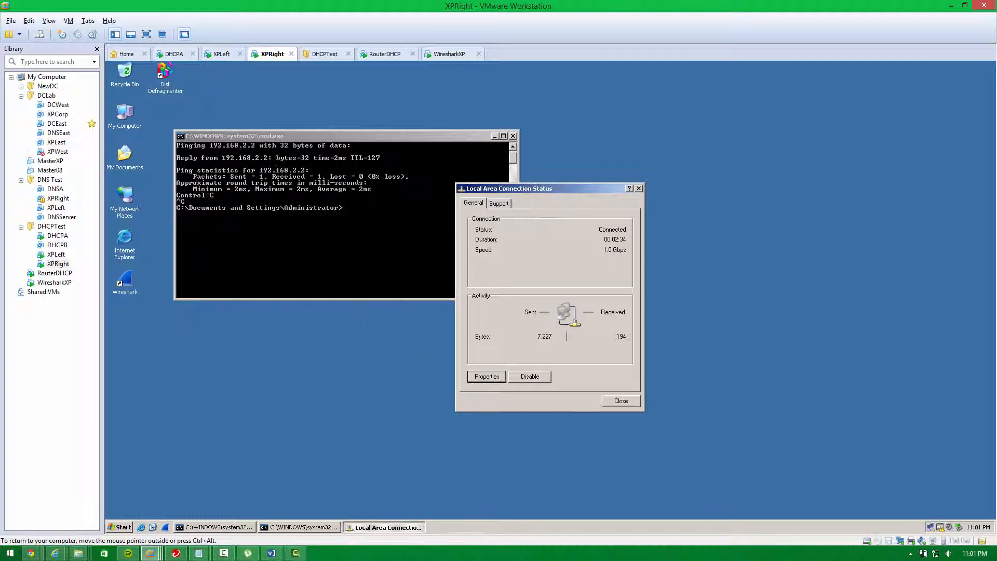
click(620, 400)
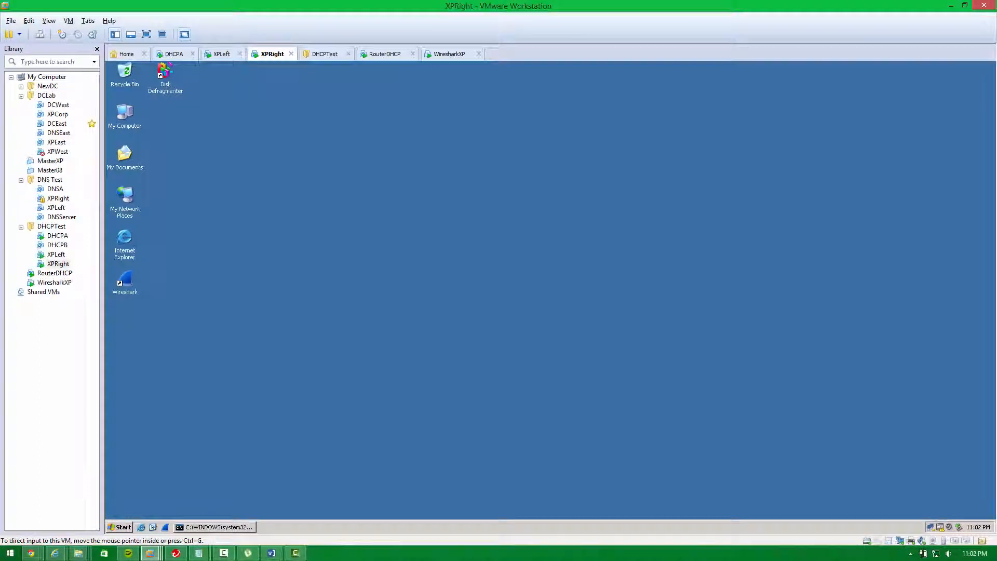
Step: Delete DHCPA's Scope 192.168.3.0, leaving only Scope 192.168.2.0 ScopeA
click(173, 54)
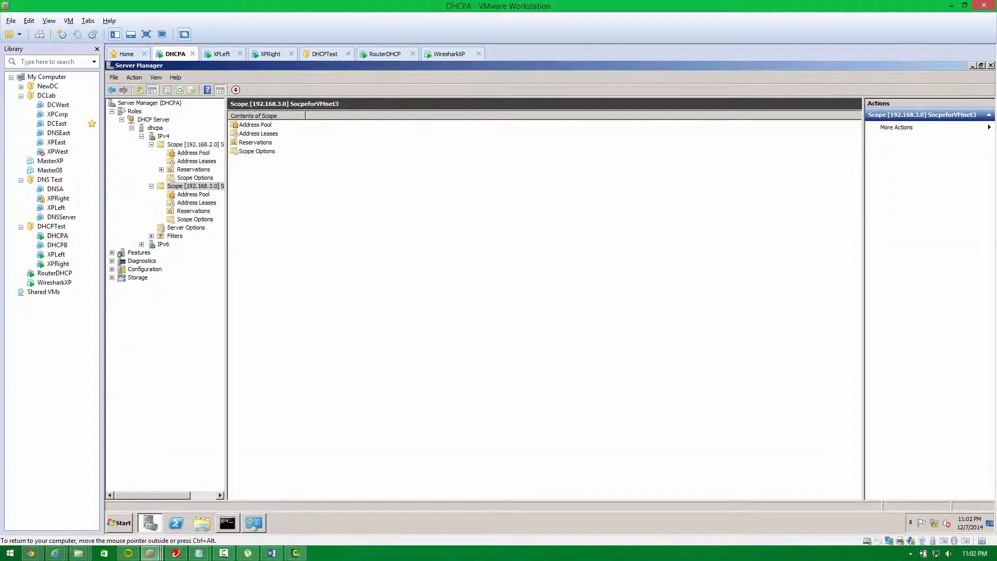
right_click(195, 186)
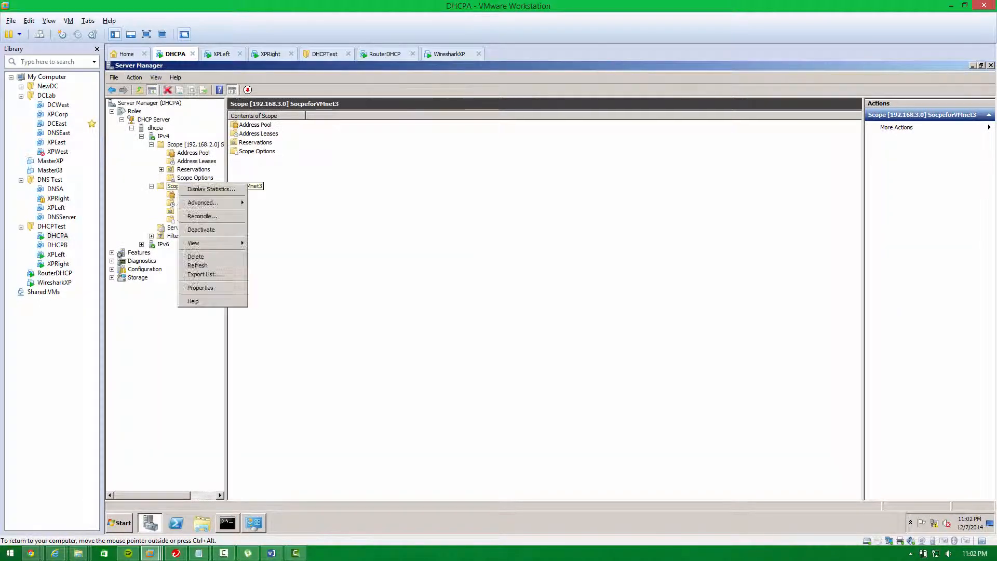
click(195, 256)
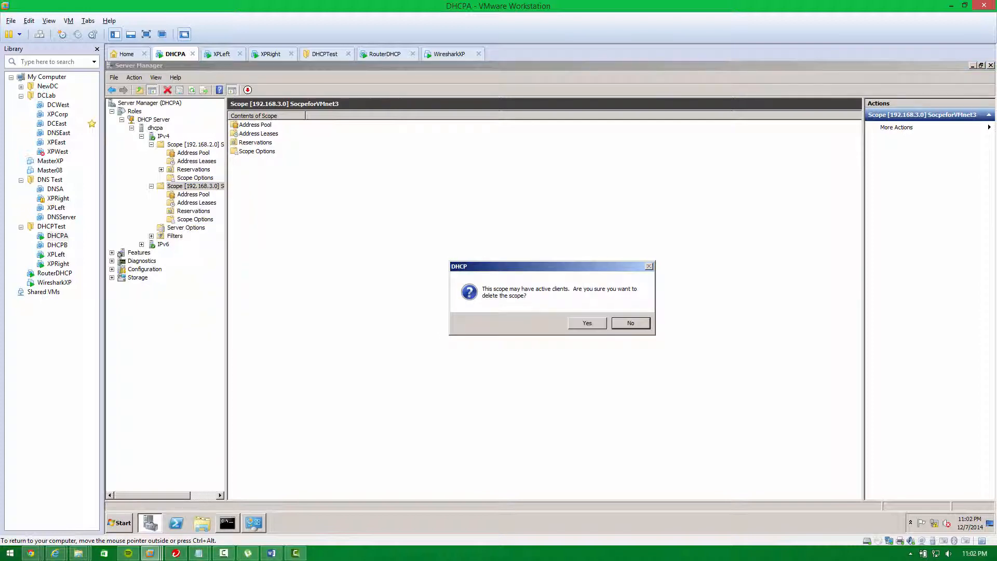
click(586, 323)
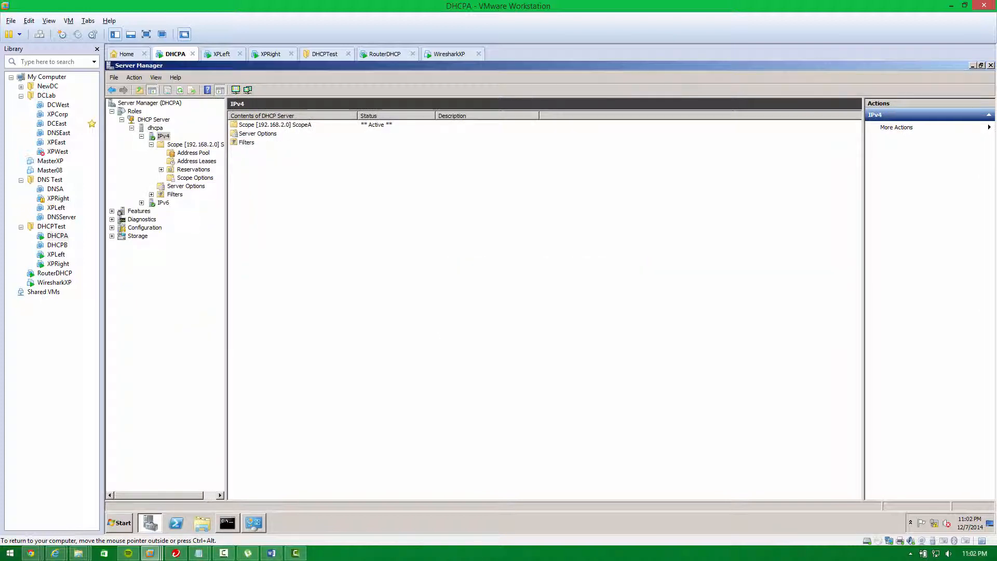
Step: On RouterDHCP move Network and Sharing Center aside and bring Routing and Remote Access IPv4 forward
click(385, 54)
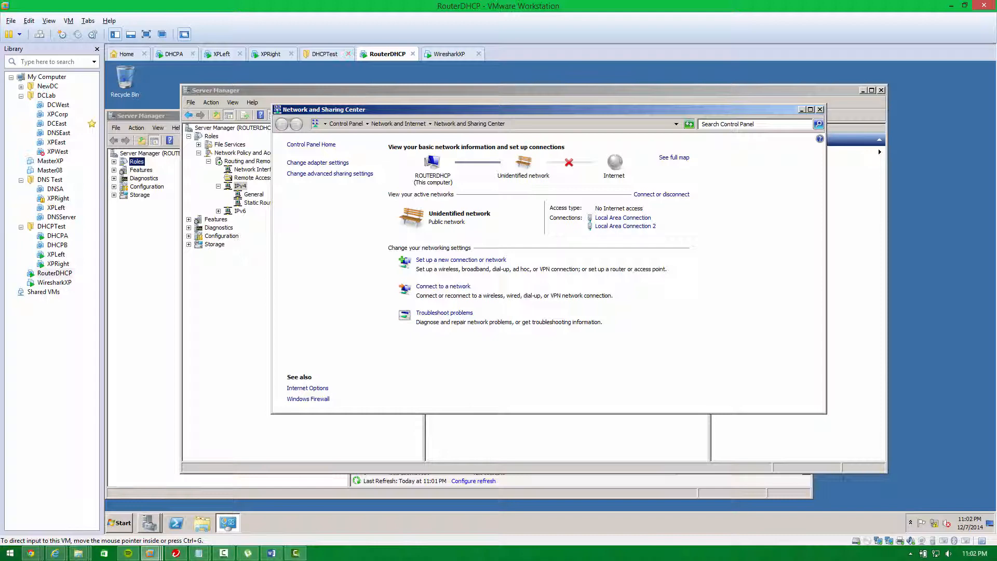
drag(323, 110, 409, 276)
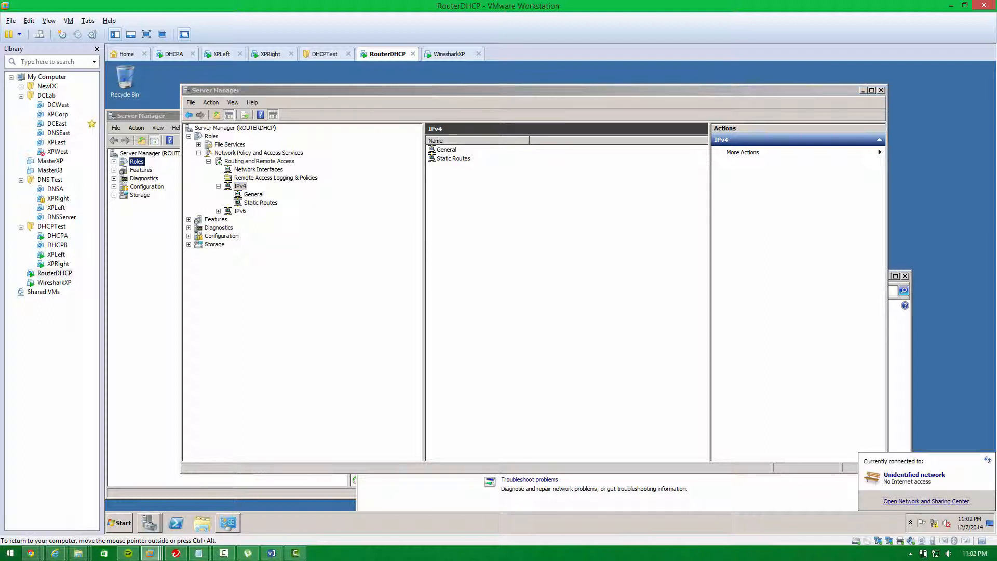
click(926, 501)
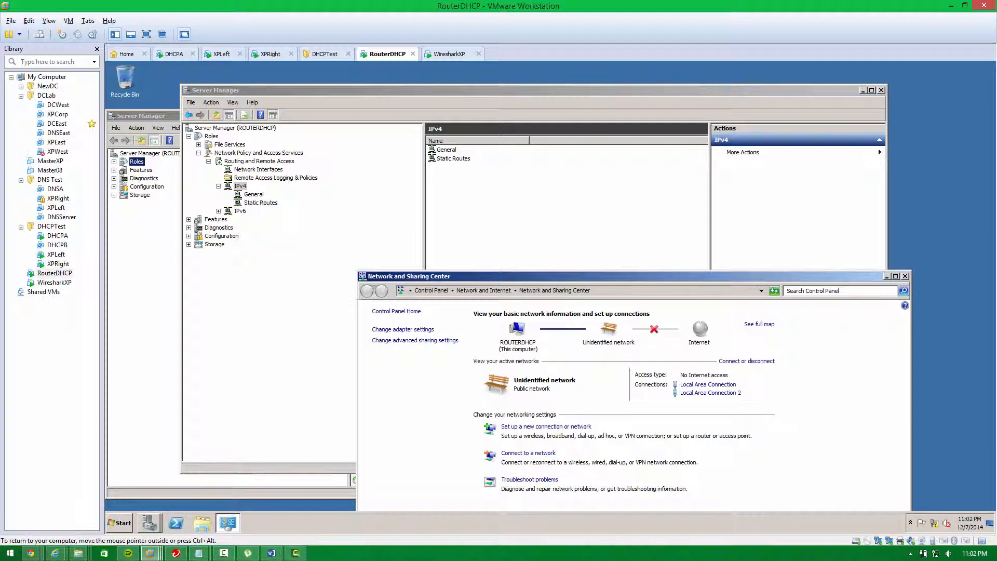
click(904, 275)
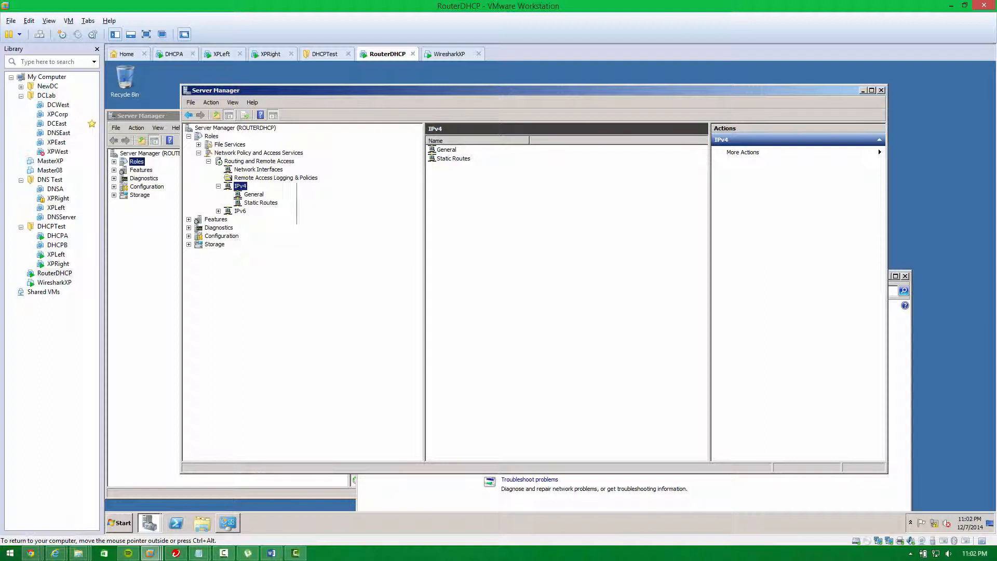
Step: Add the DHCP Relay Agent routing protocol under RouterDHCP's IPv4 node and select it
click(254, 194)
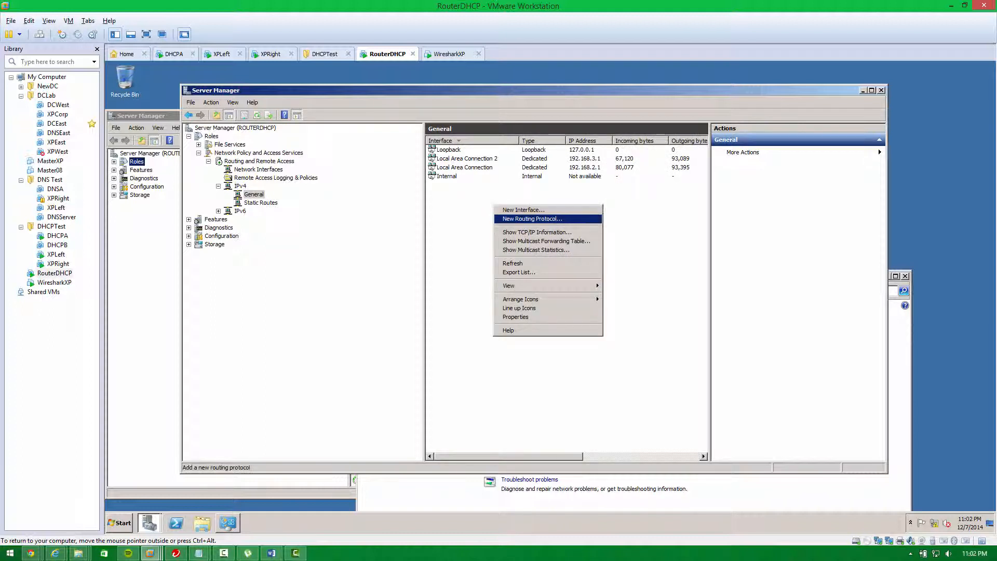
click(532, 218)
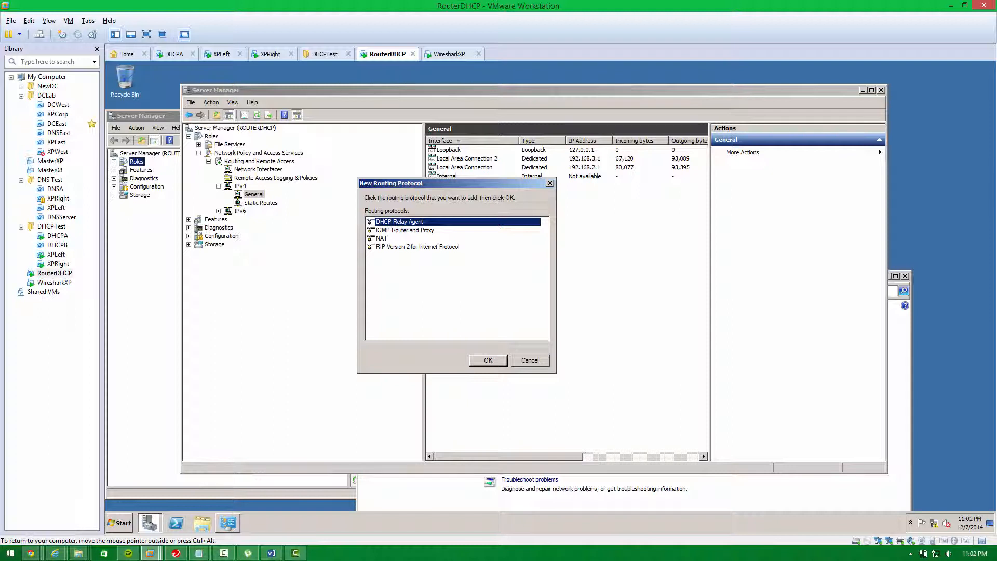
click(488, 360)
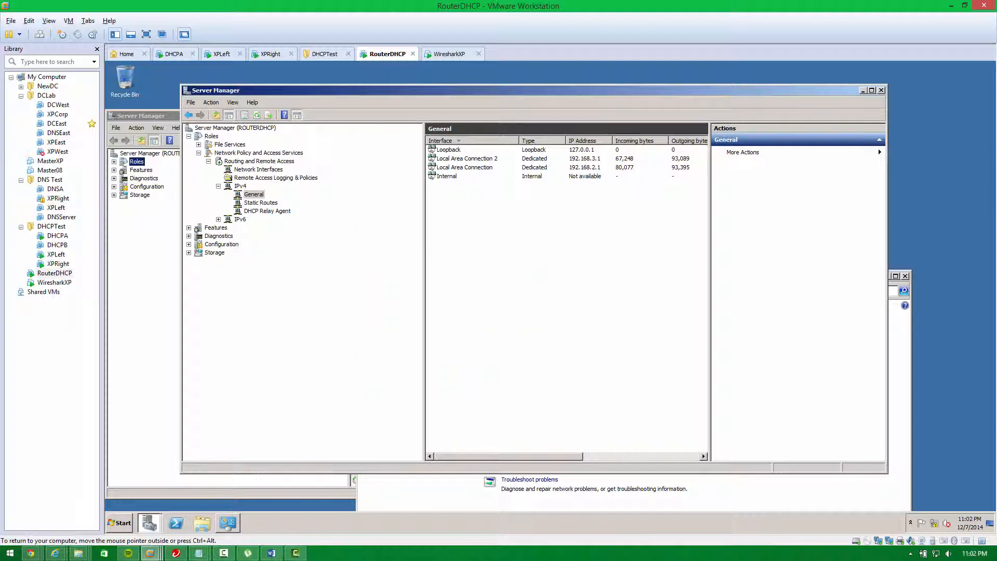
click(267, 210)
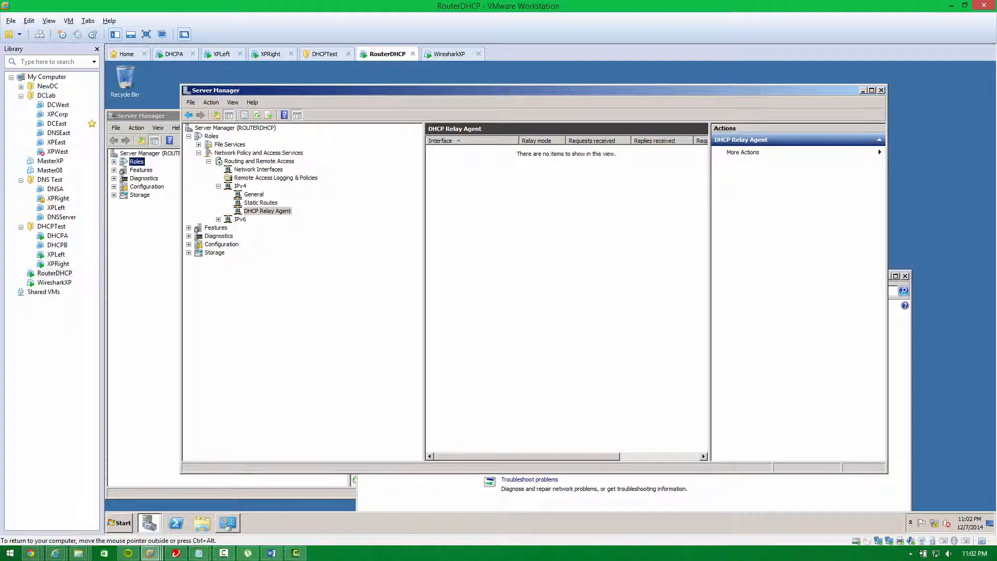
Step: Add server address 192.168.2.2 to the DHCP Relay Agent's properties on RouterDHCP
right_click(267, 211)
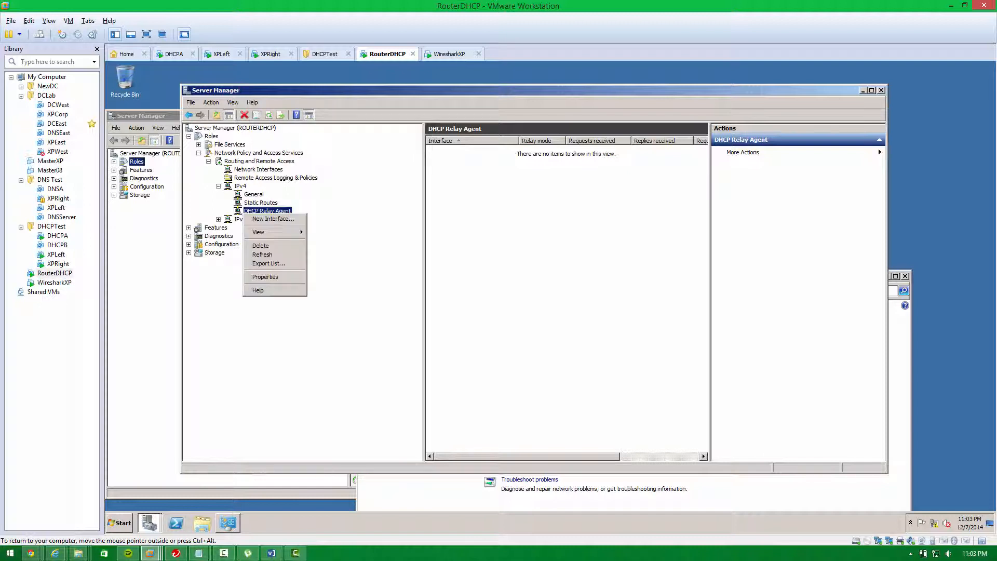
click(264, 277)
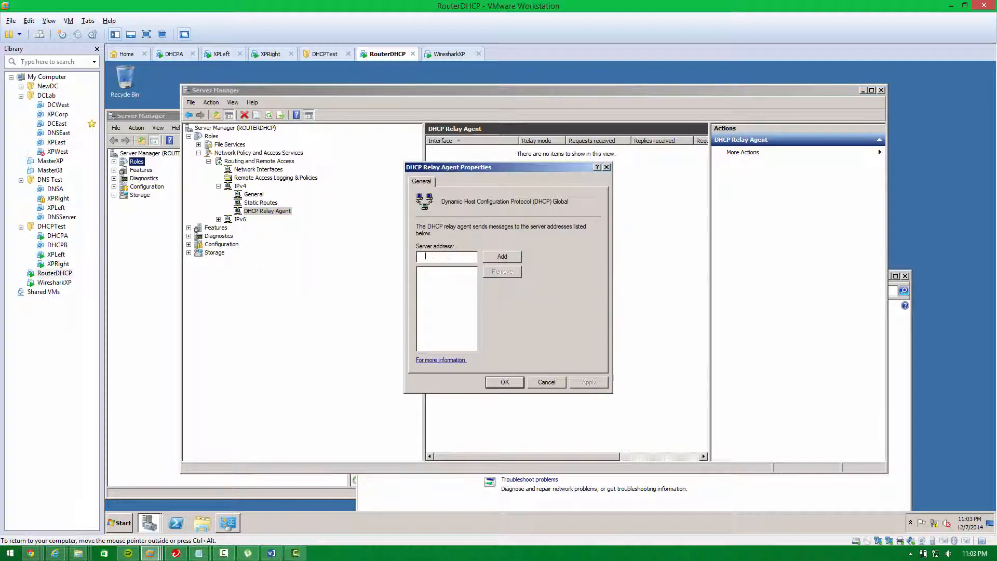
text(192 . 168 . 2 . 2)
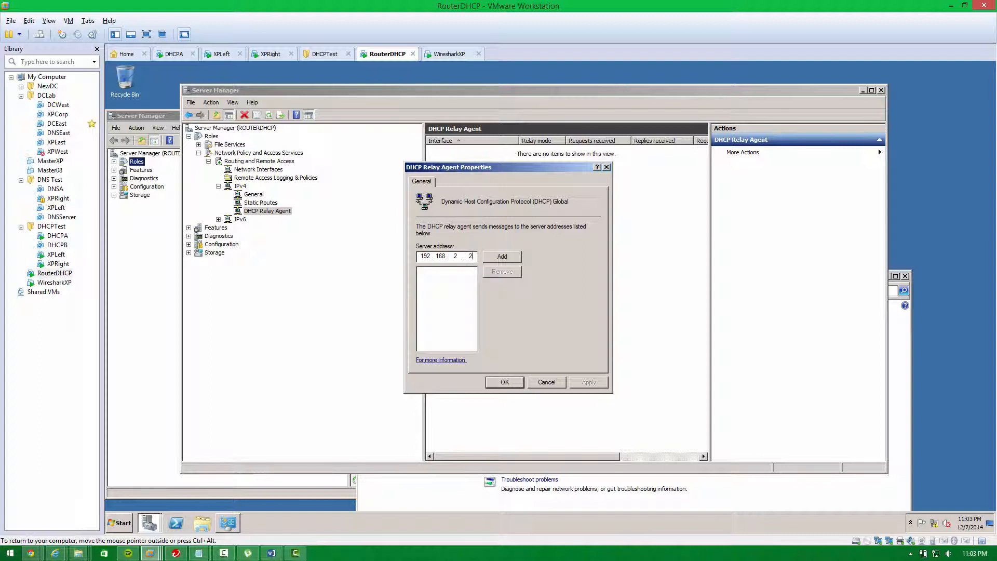
click(501, 256)
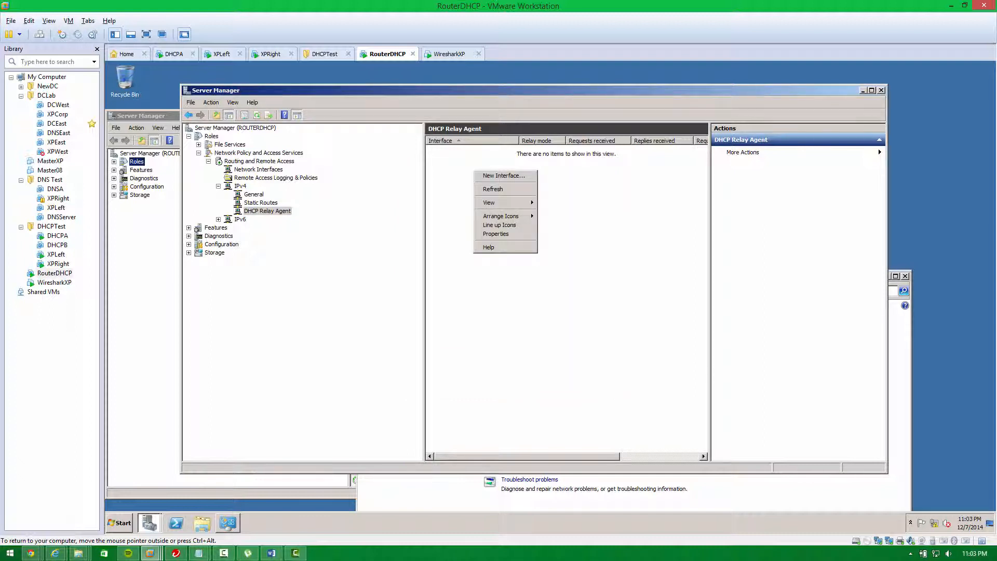
Step: Add Local Area Connection 2 as a relay interface with Relay DHCP packets enabled
click(503, 176)
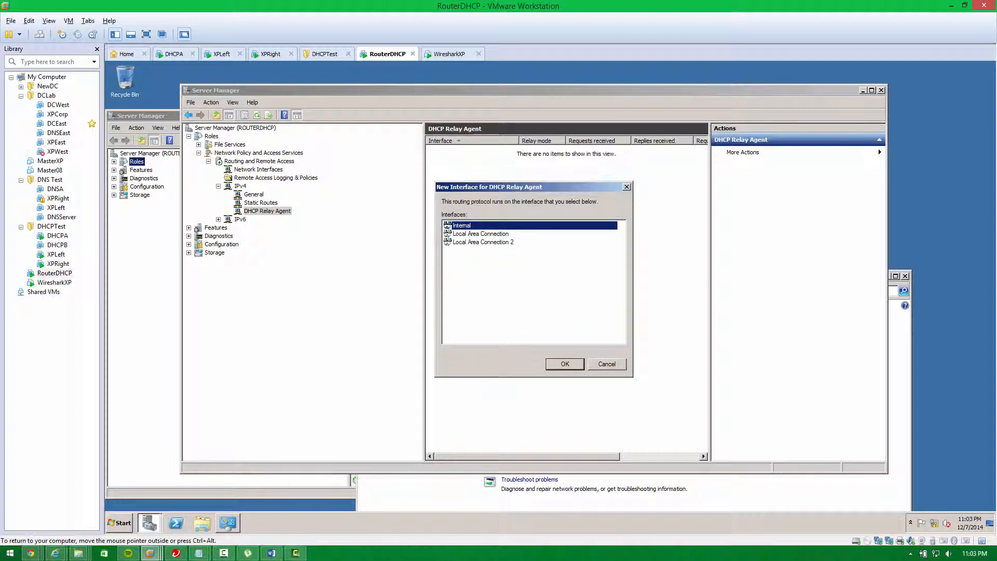
click(480, 233)
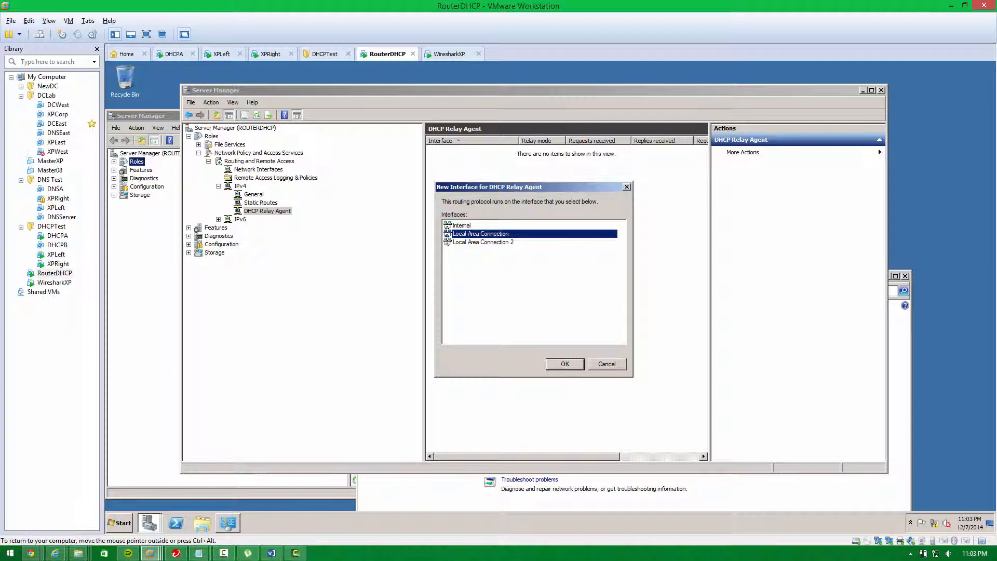
mouse_move(173, 53)
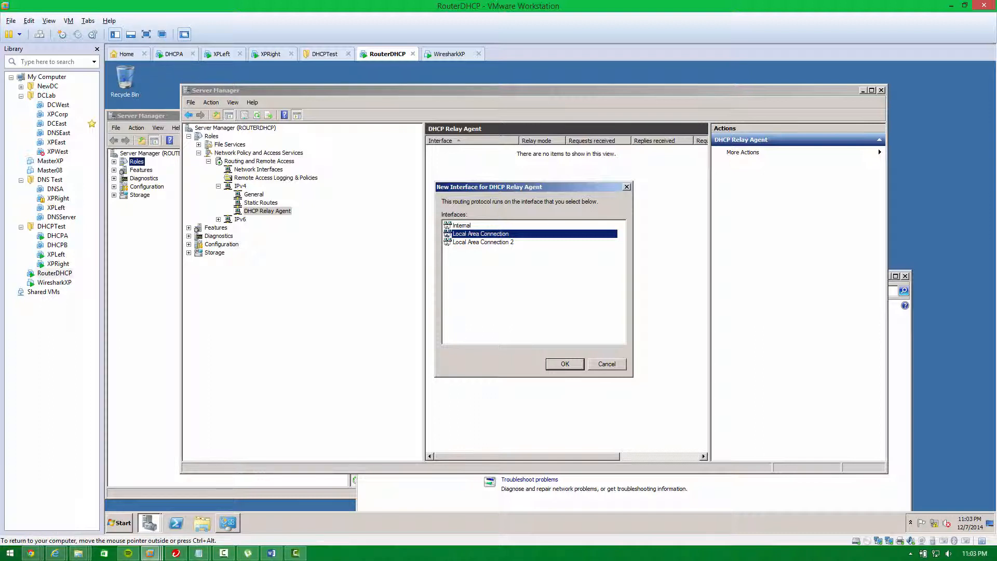
mouse_move(270, 53)
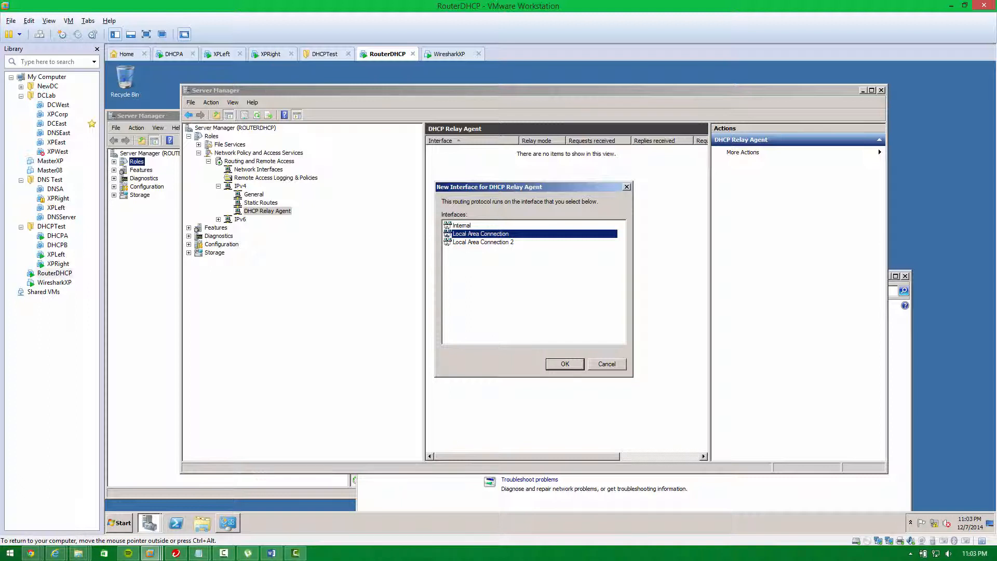
click(483, 242)
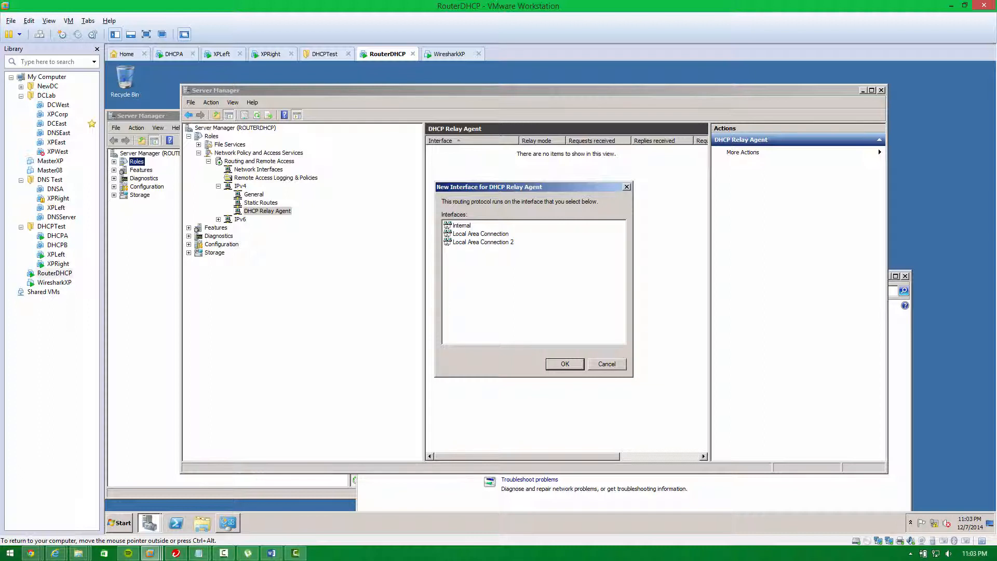
click(483, 242)
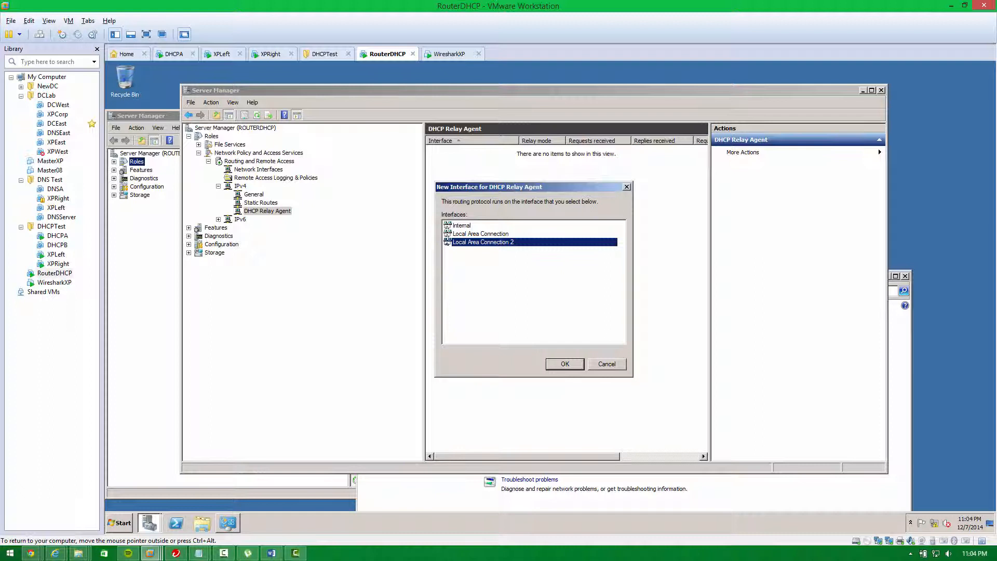
click(563, 364)
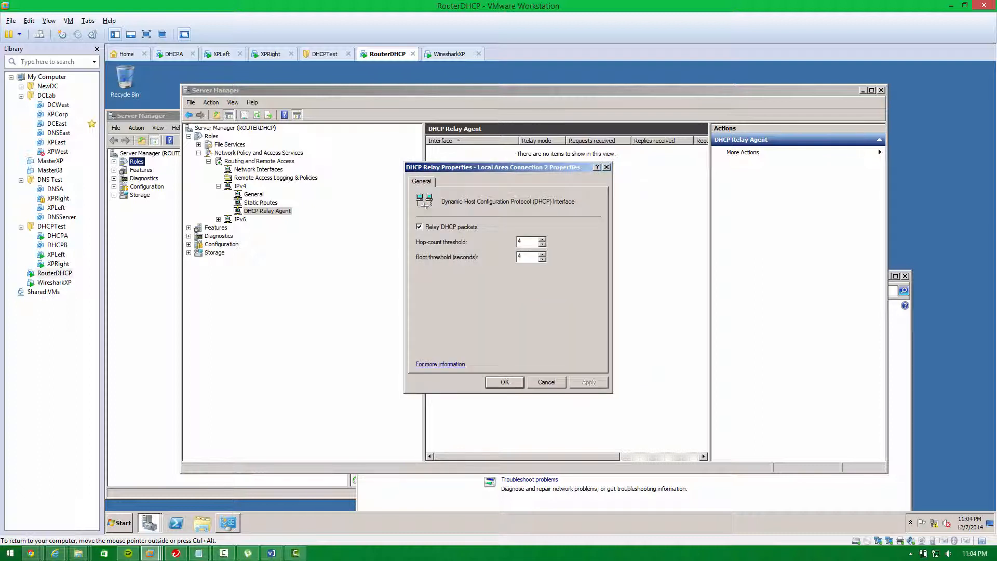
click(504, 382)
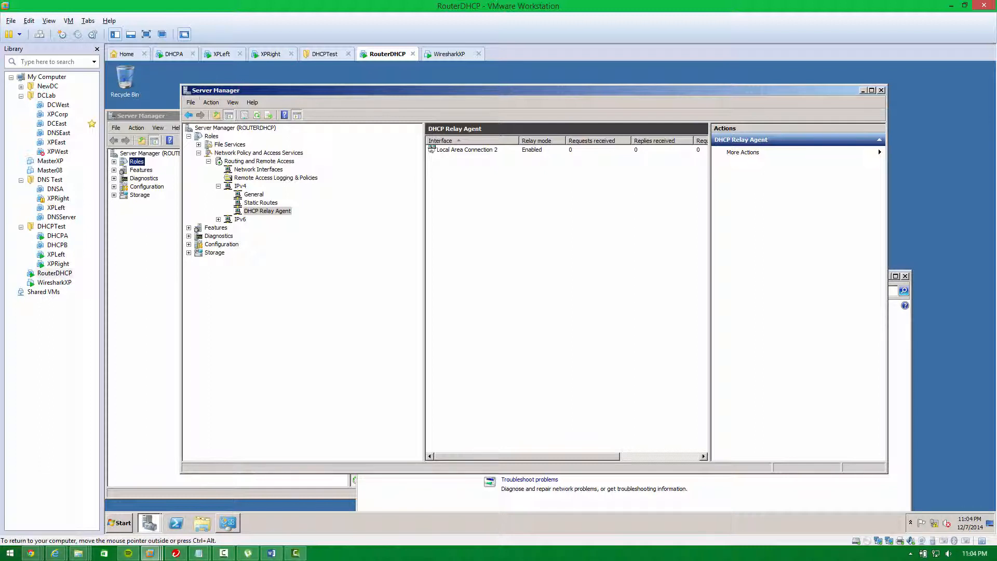
Step: Switch to the XPRight machine showing limited or no connectivity on Local Area Connection
click(466, 150)
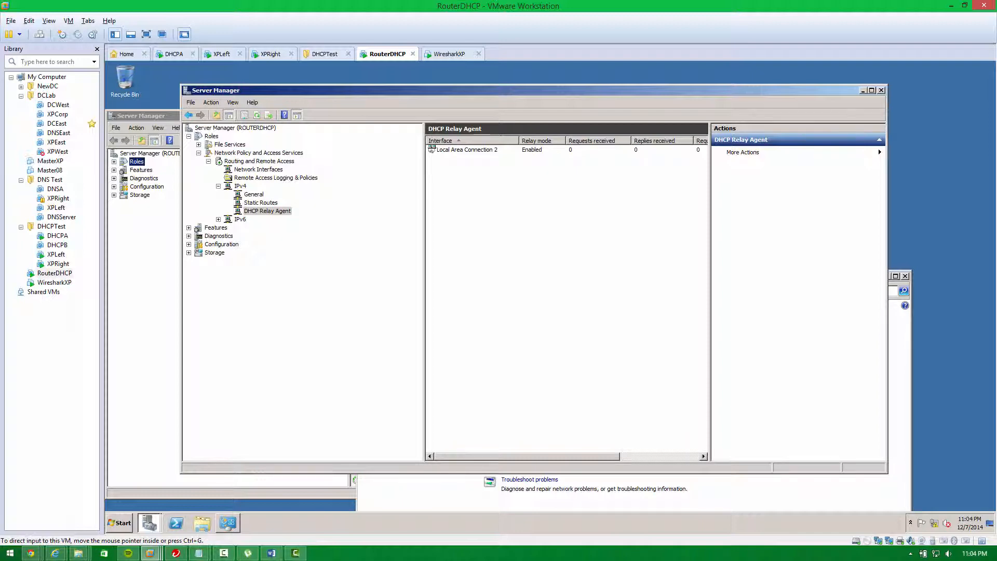
click(272, 53)
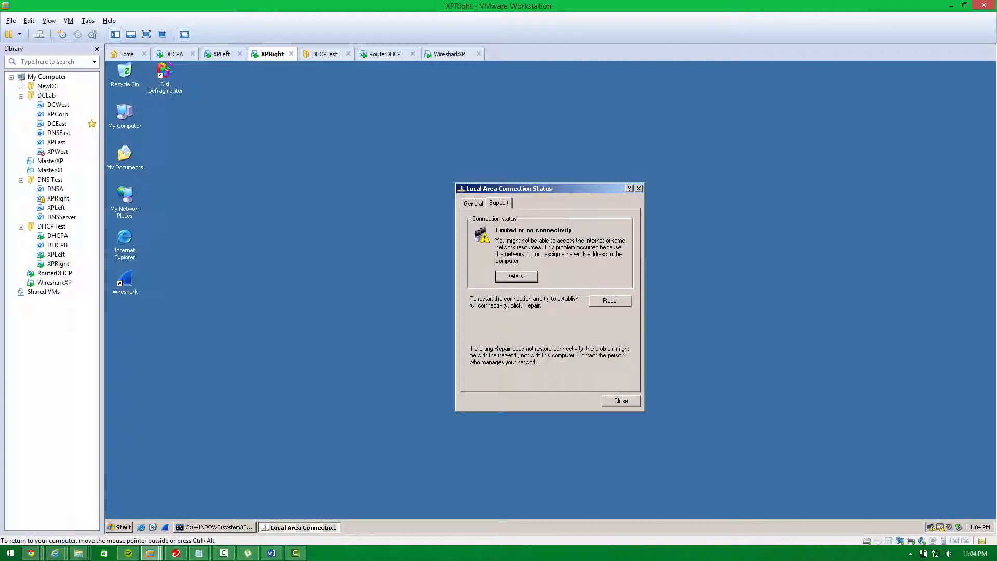
Step: Switch to DHCPA and bring up the IPv4 node's actions in the DHCP console
click(620, 400)
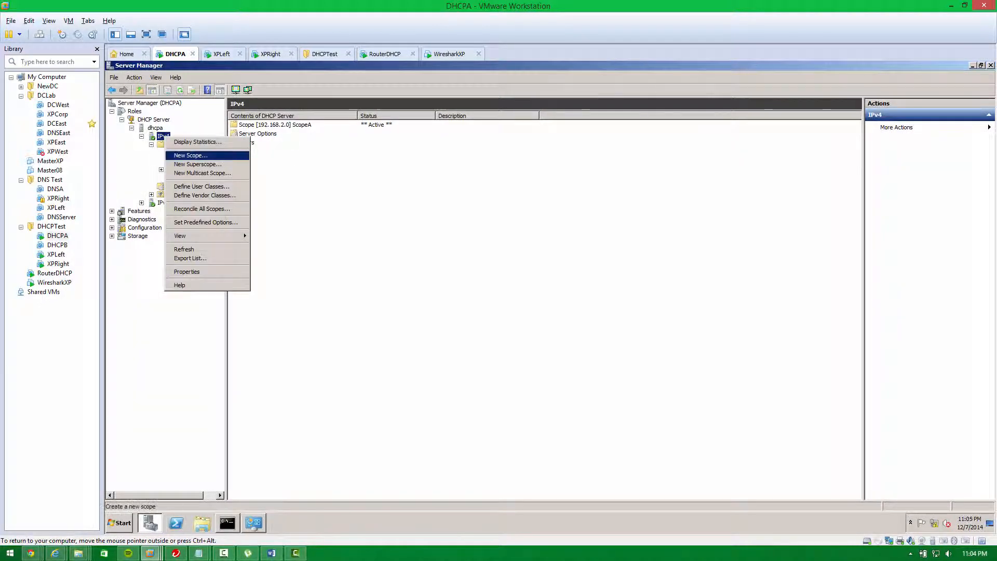
Step: Start a new scope named ScopeforVMnet3 covering 192.168.3.x with length 24, no exclusions
click(190, 156)
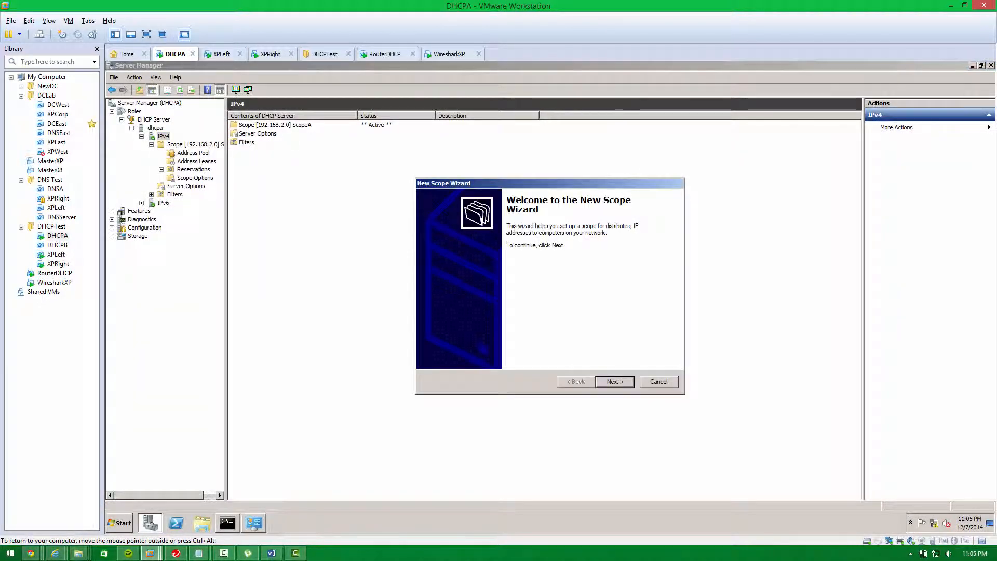
click(613, 381)
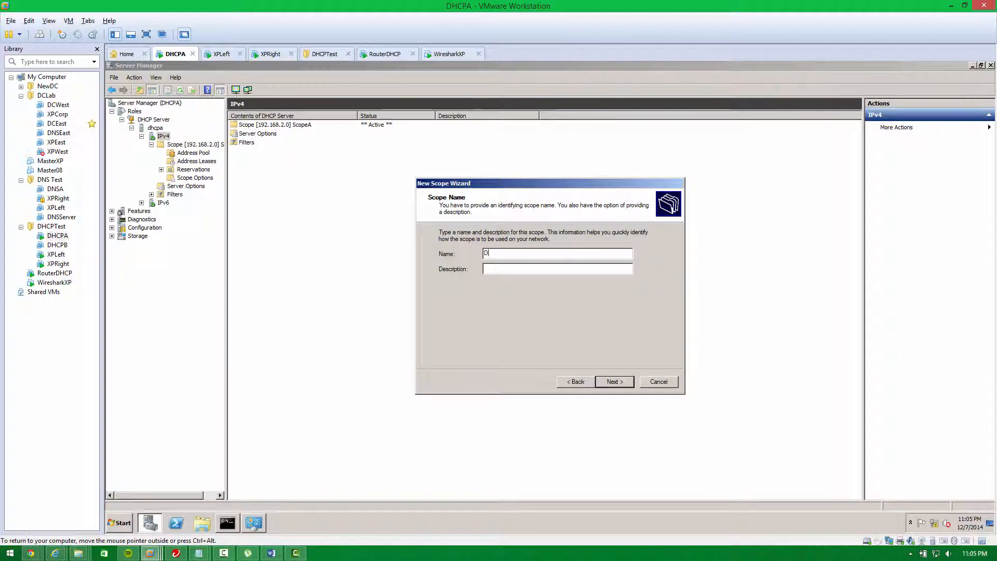
text(ScopeforVN)
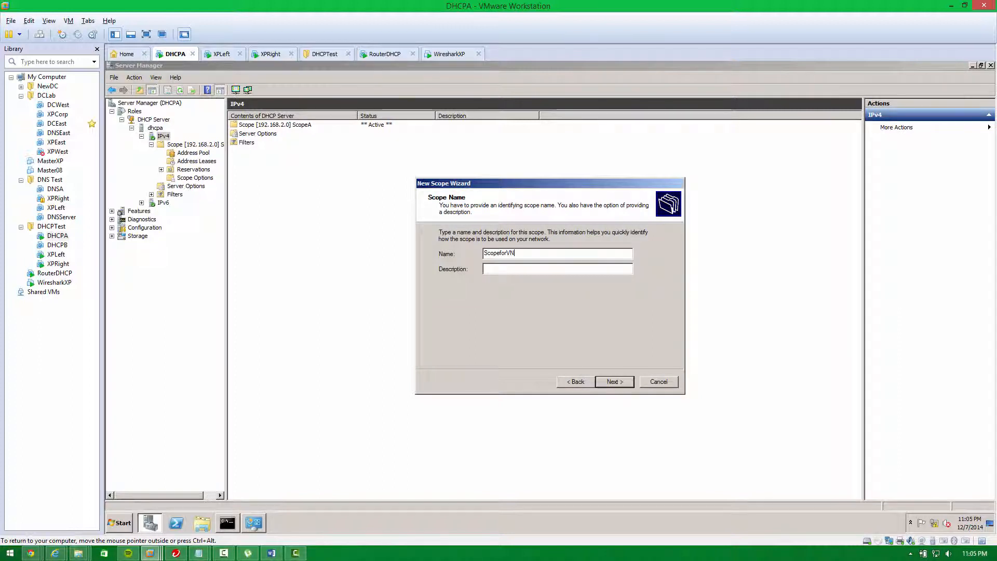
click(612, 382)
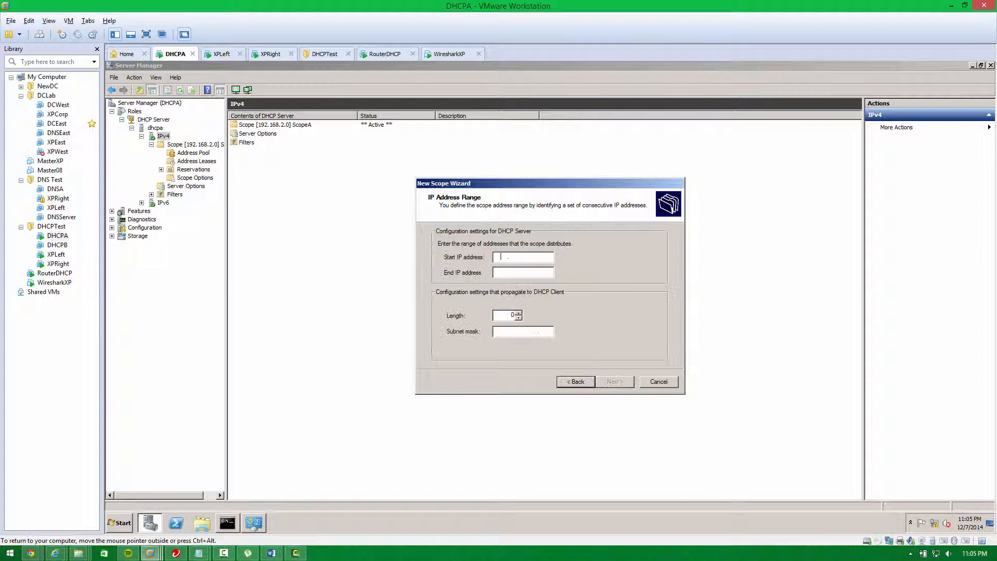
text(192.1)
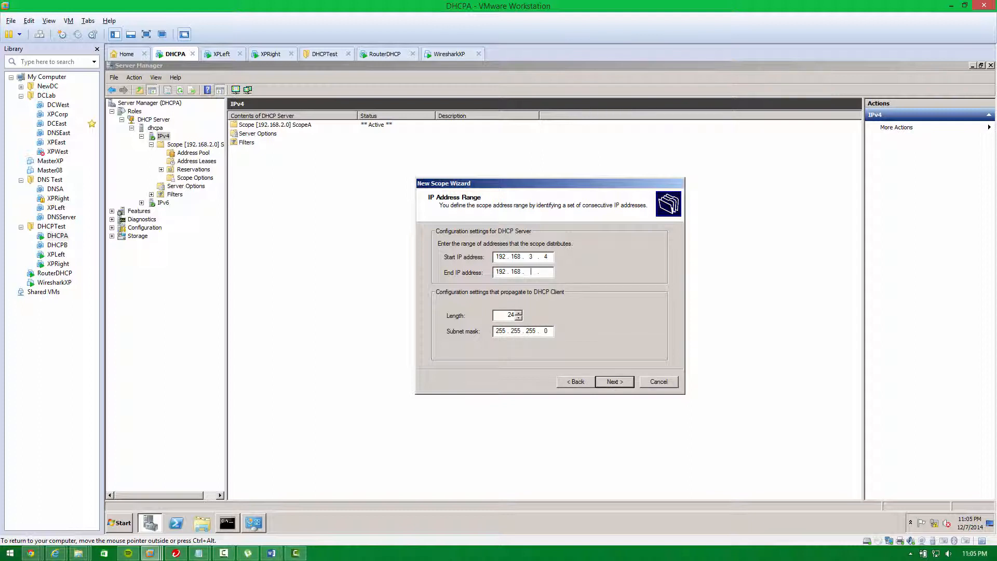
text(3)
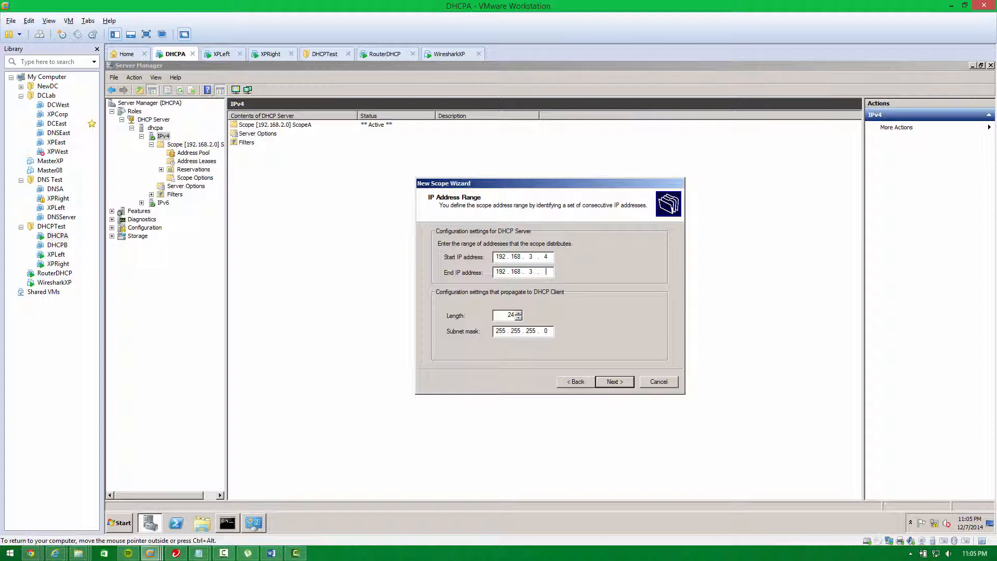
click(612, 382)
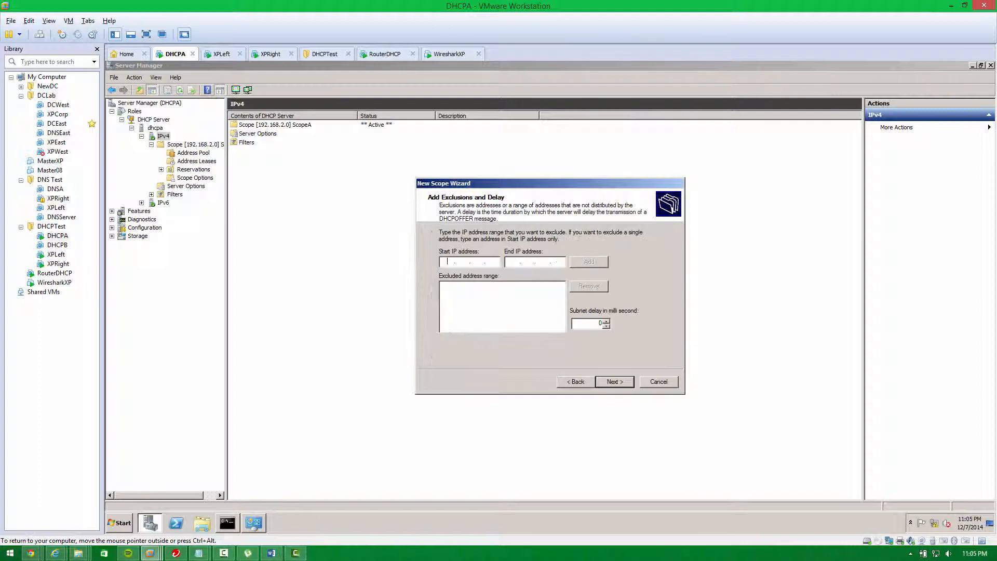
click(613, 381)
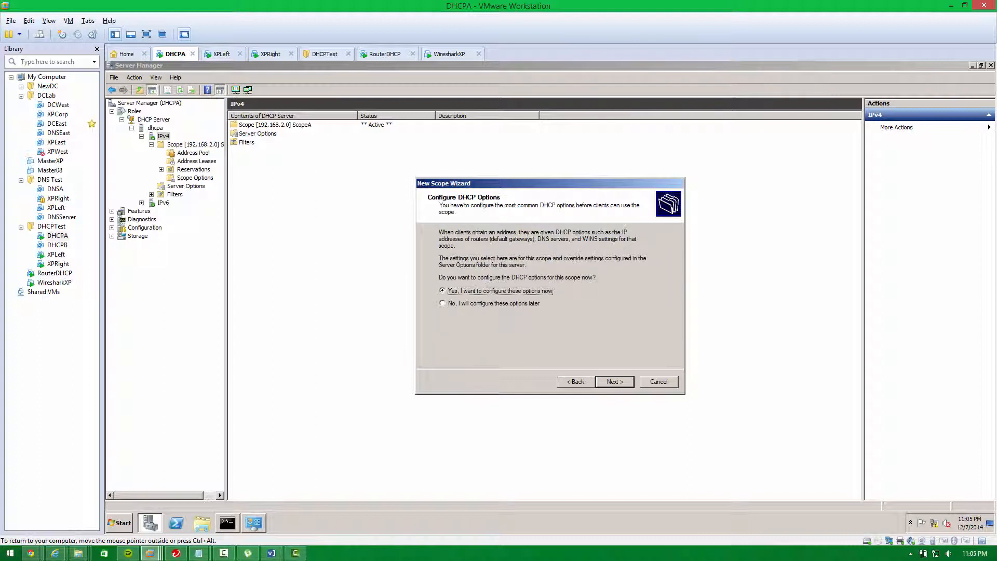
click(443, 303)
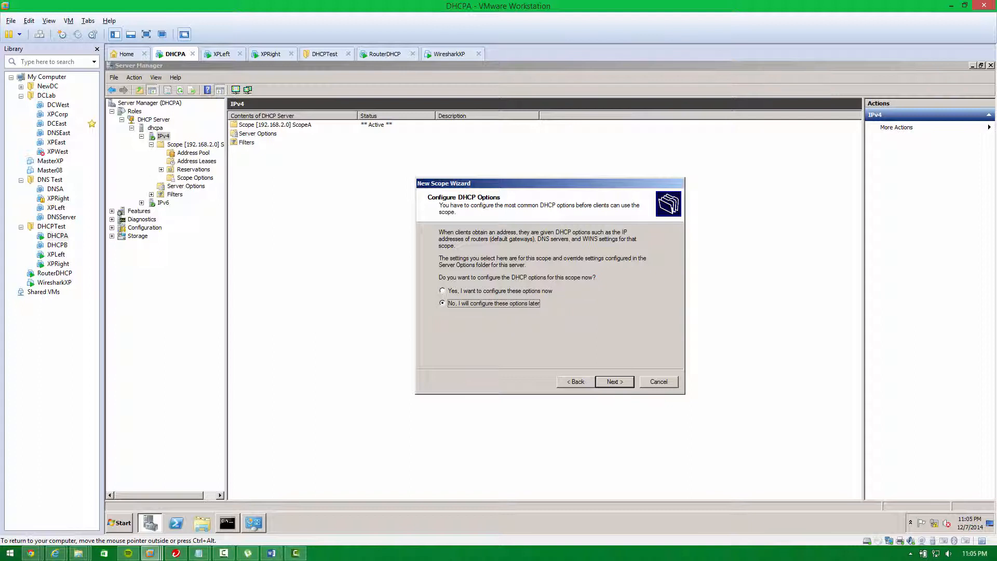
Step: Add router 192.168.3.1, skip DNS settings, activate the scope and finish the wizard
click(612, 382)
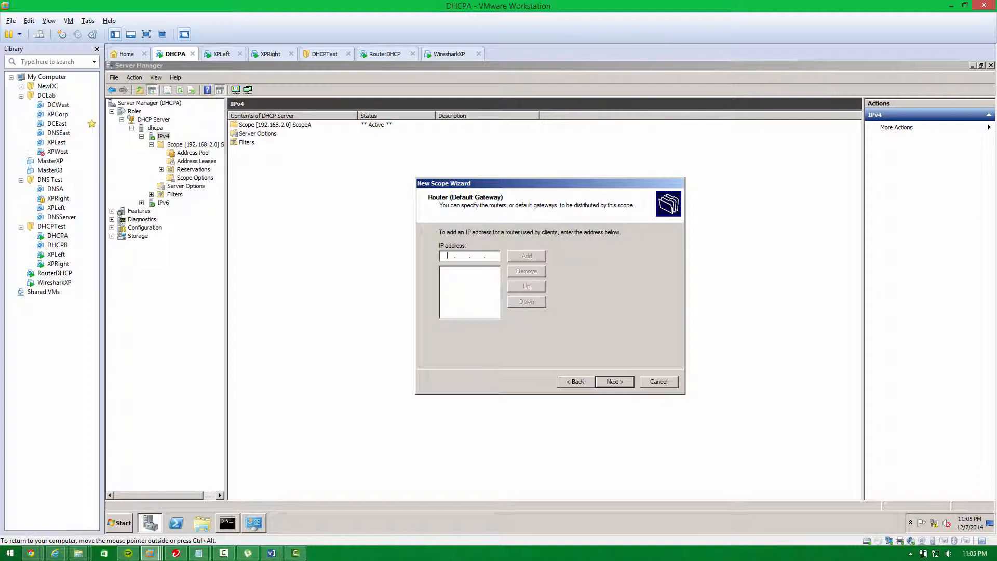
text(192.1)
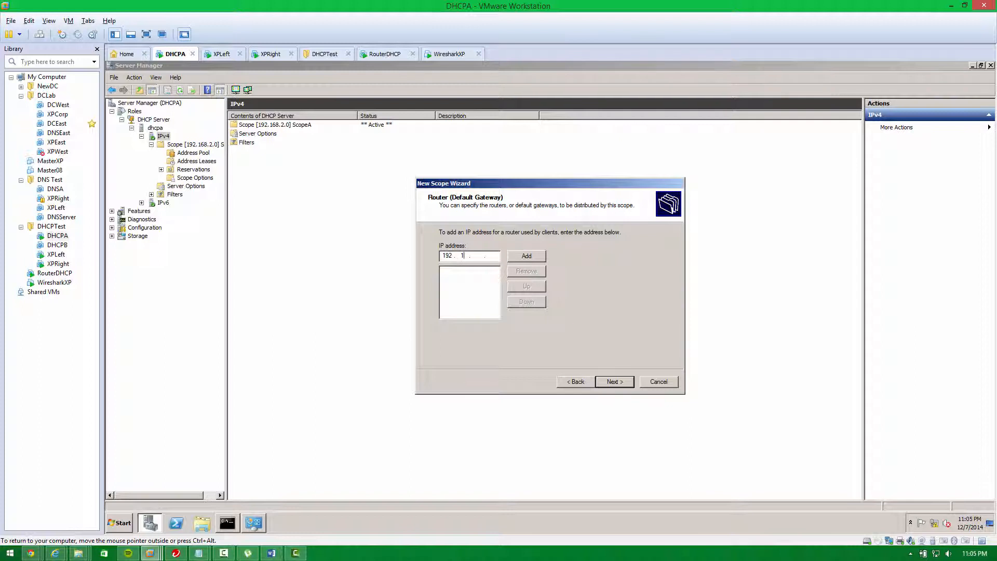
text(68)
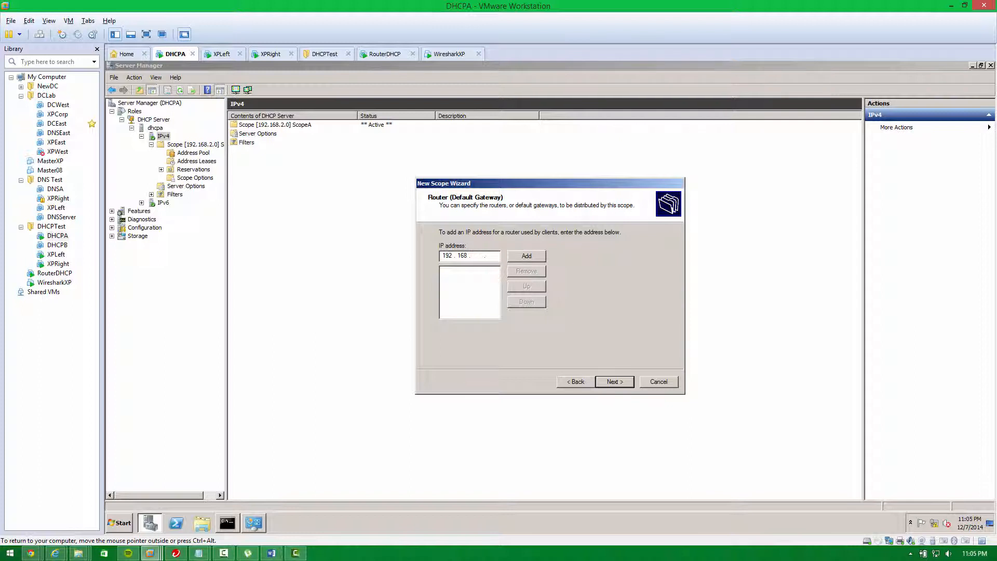
text(3.1)
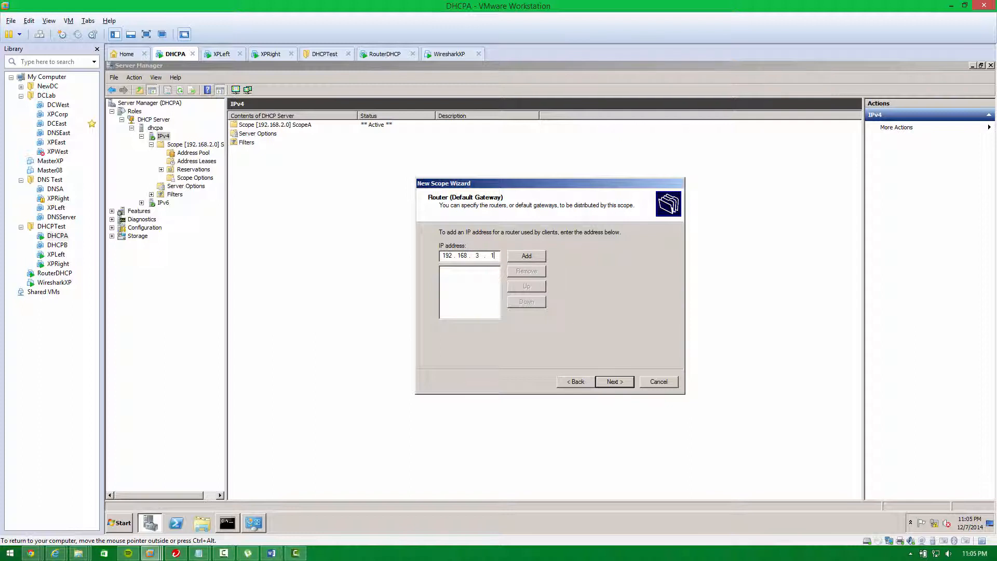
click(525, 255)
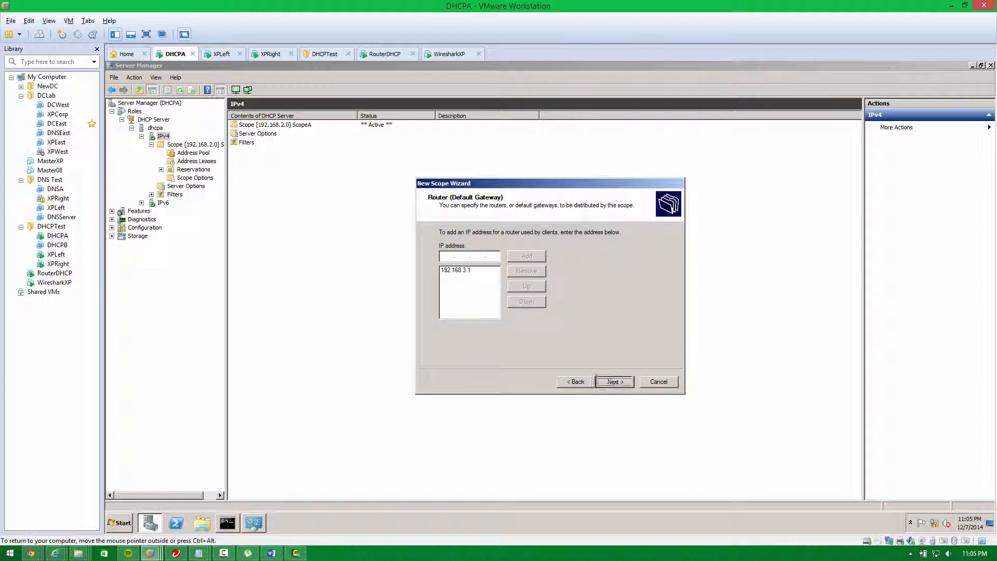
click(612, 382)
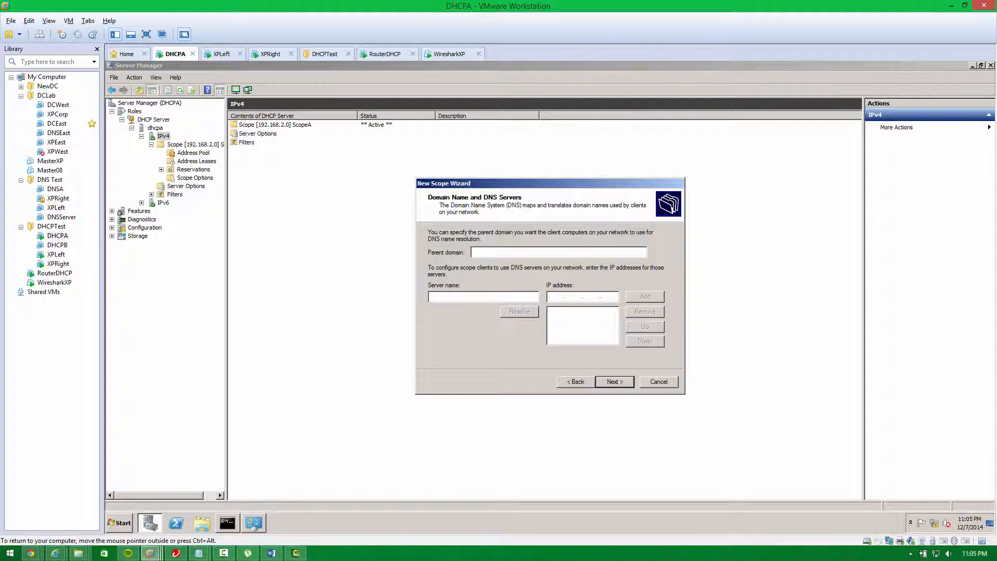
click(613, 382)
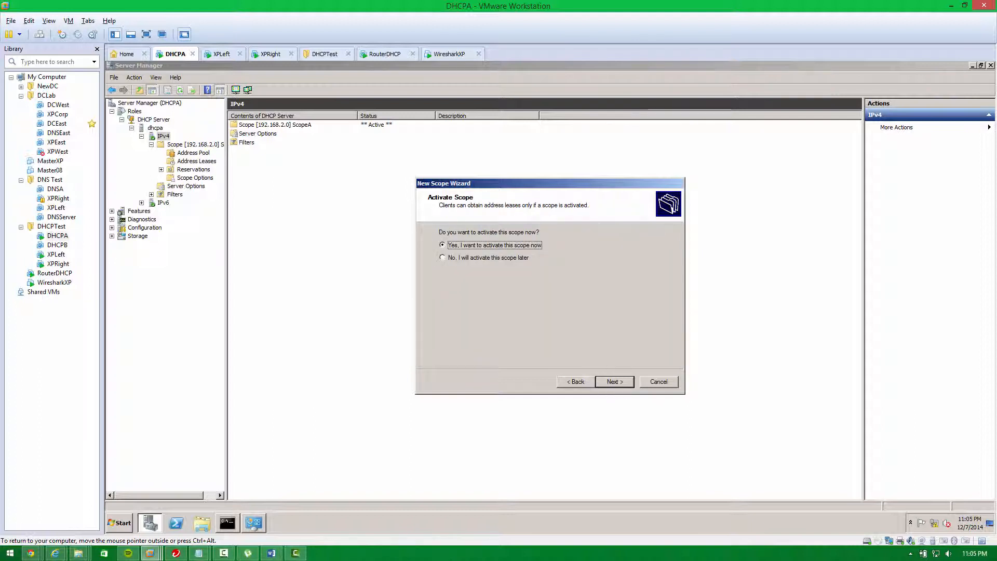
click(612, 382)
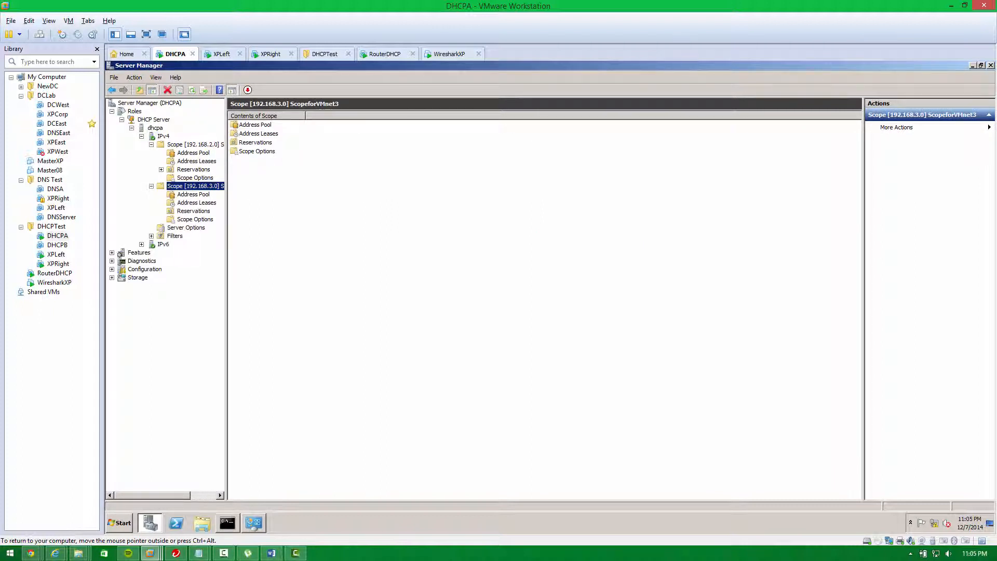
Step: Renew XPRight's address with ipconfig /renew and check the 192.168.3.0 scope on DHCPA
click(272, 54)
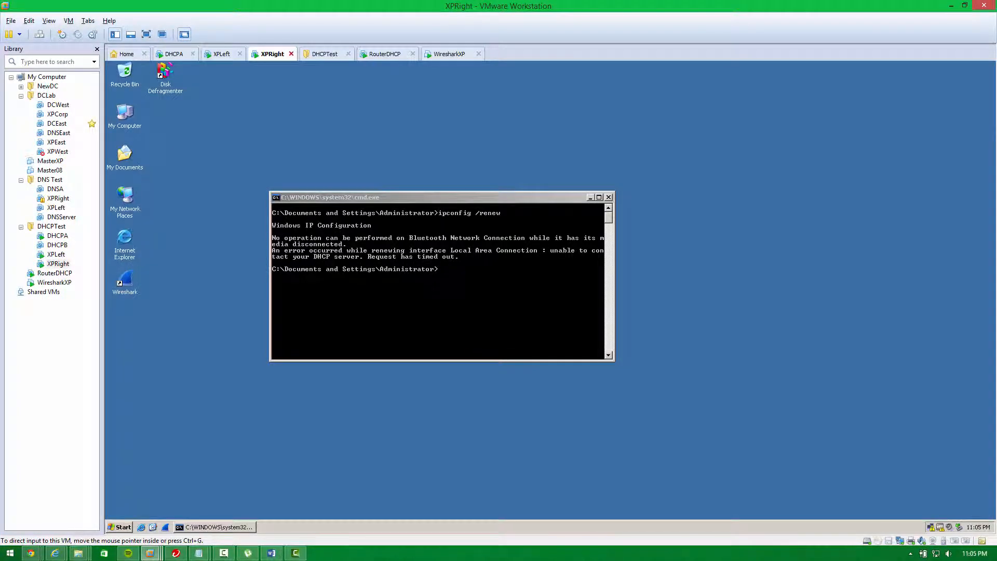
text(ipconfig /renew)
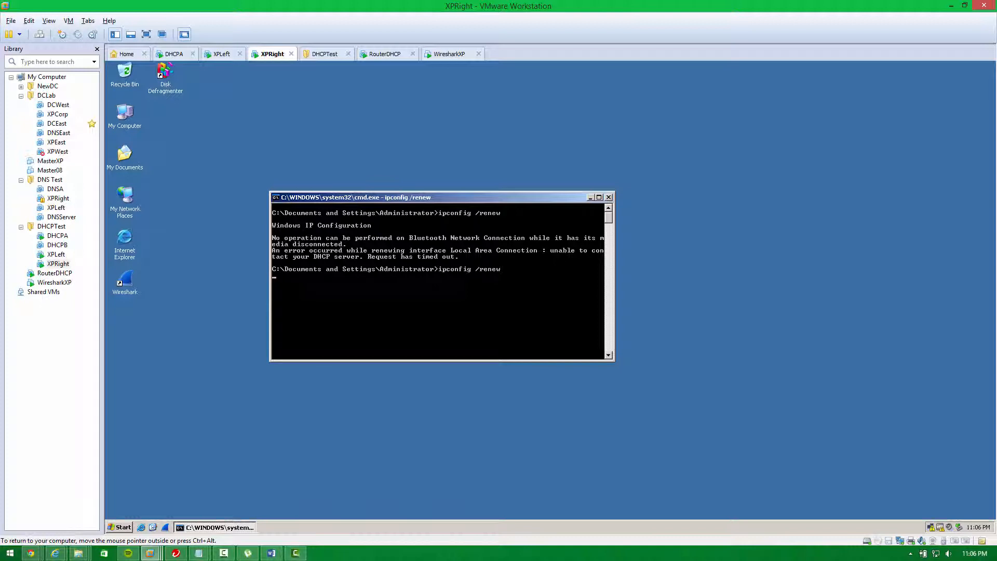
click(173, 54)
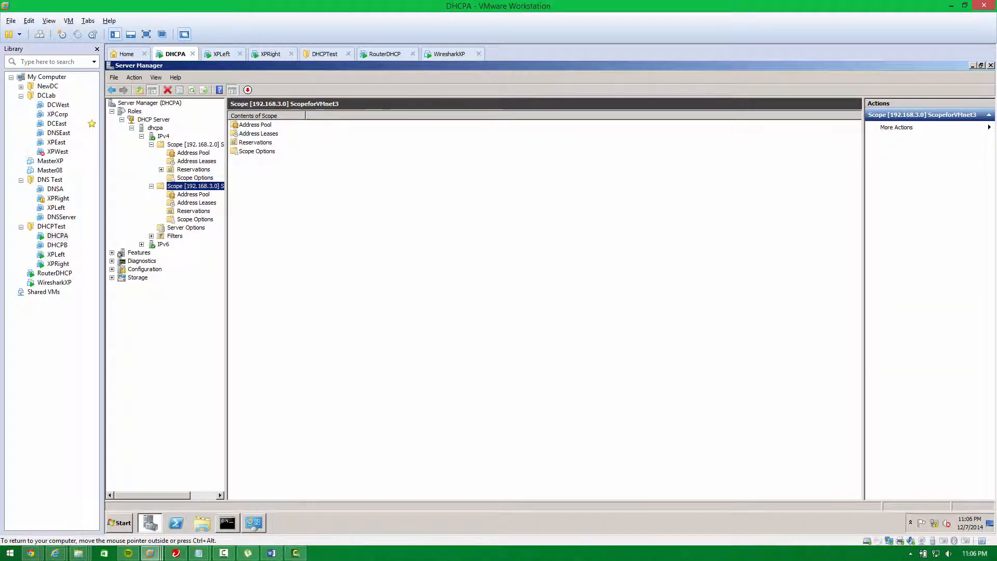
right_click(193, 186)
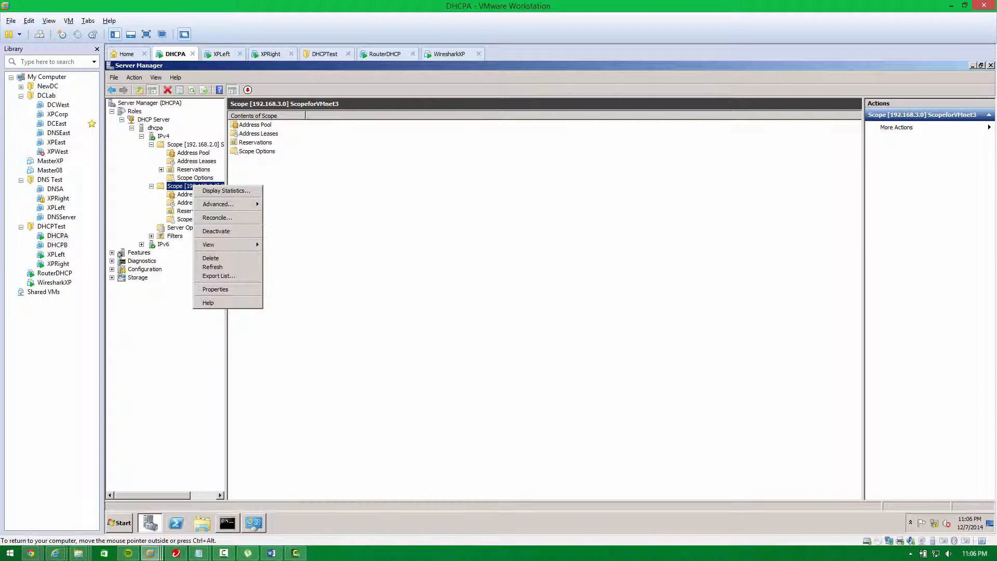
click(272, 54)
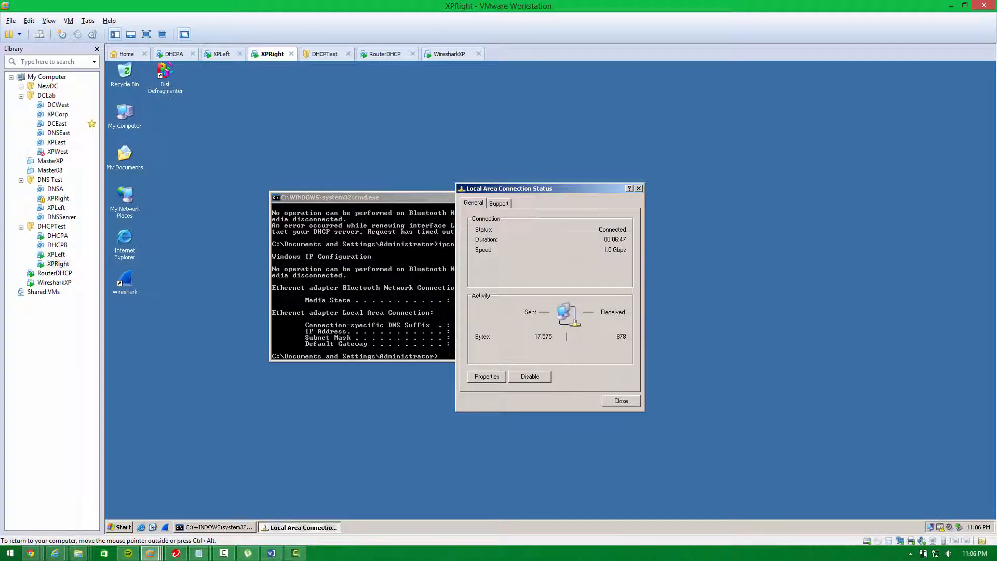
Step: Confirm XPRight holds 192.168.3.100, then release it and start ipconfig /renew again
click(499, 203)
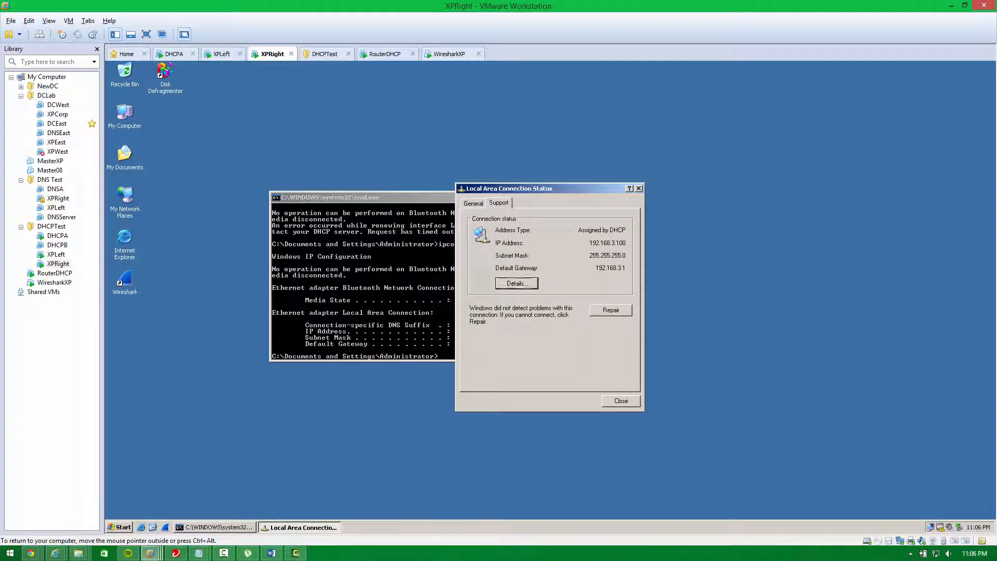
click(516, 283)
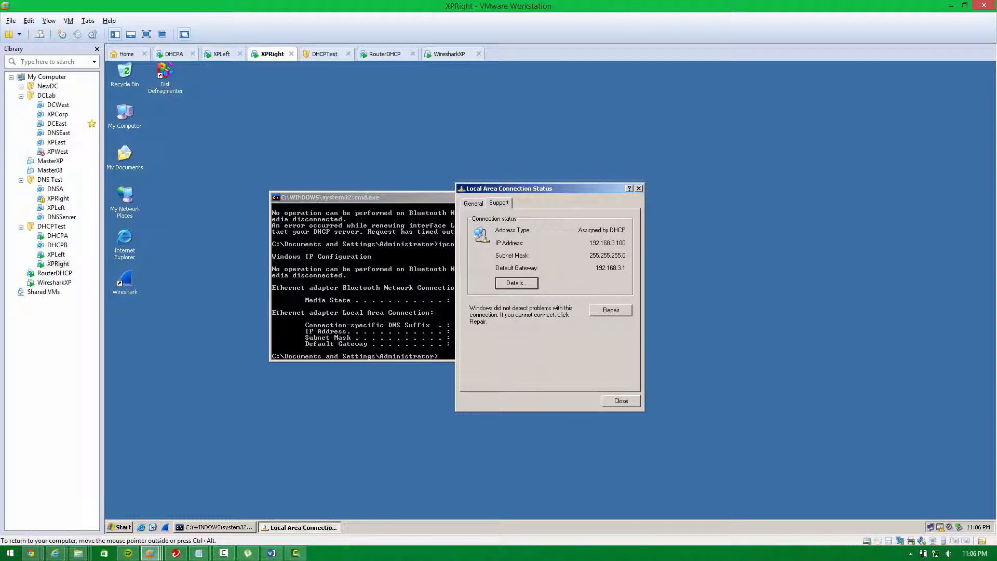
click(619, 401)
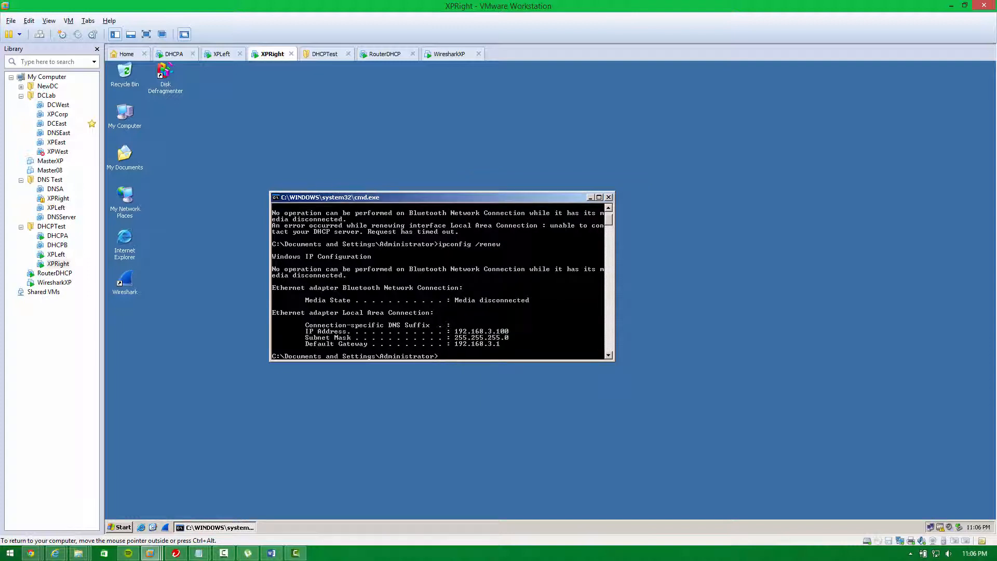
text(ipconfig /release)
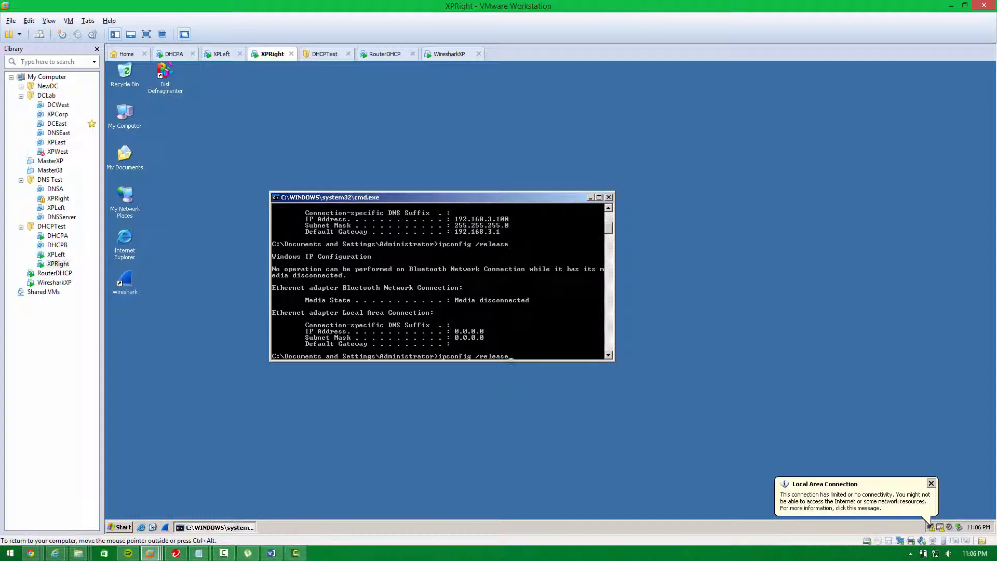
text(ipconfig /renew)
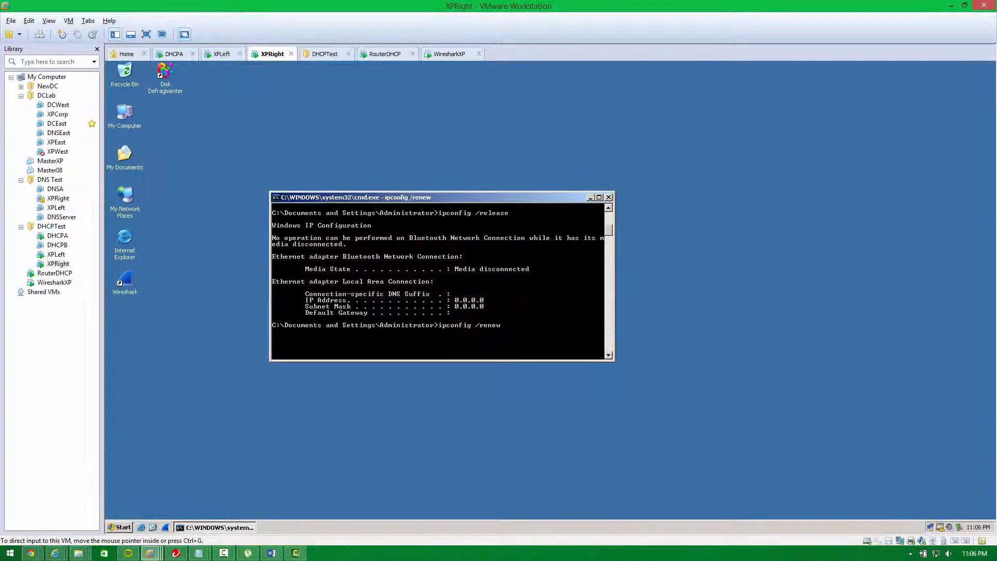
Step: On DHCPA, browse the 192.168.3.0 scope's reservations and address pool
click(173, 53)
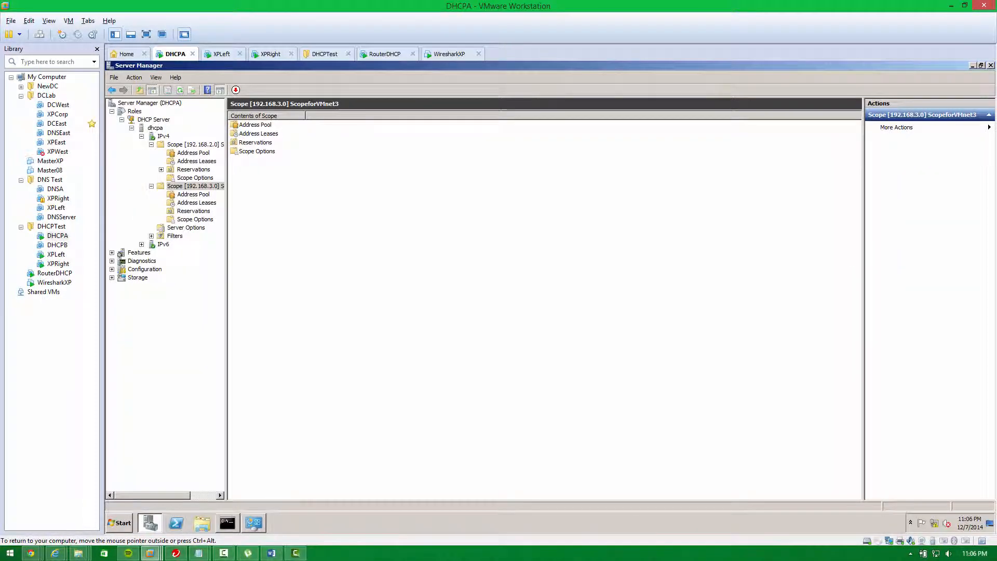
click(193, 211)
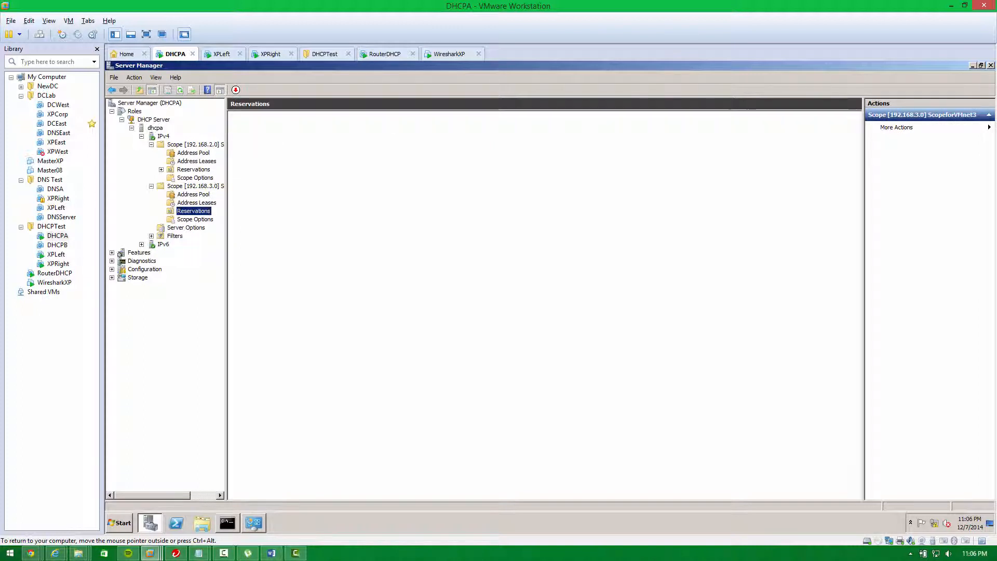
click(193, 194)
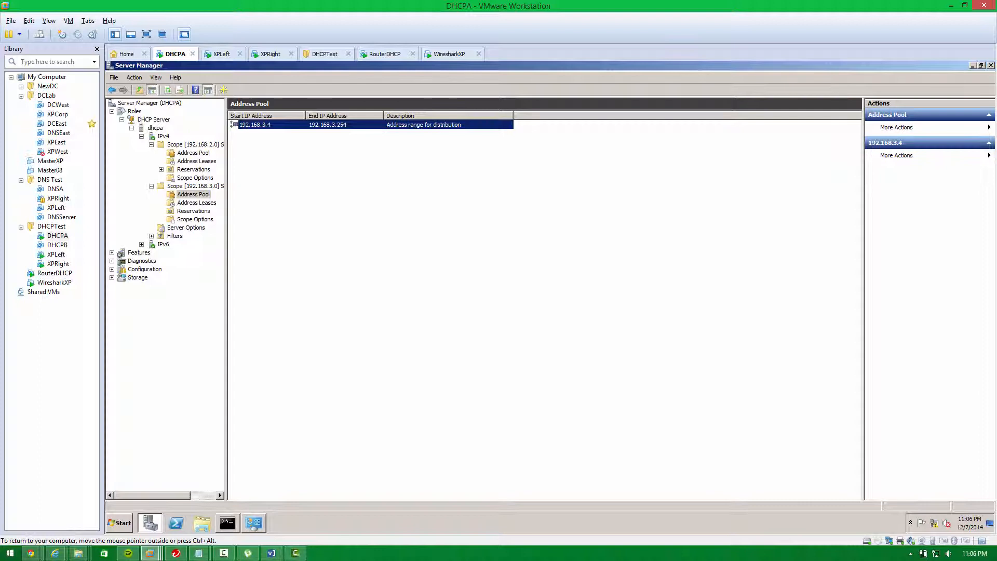
click(271, 54)
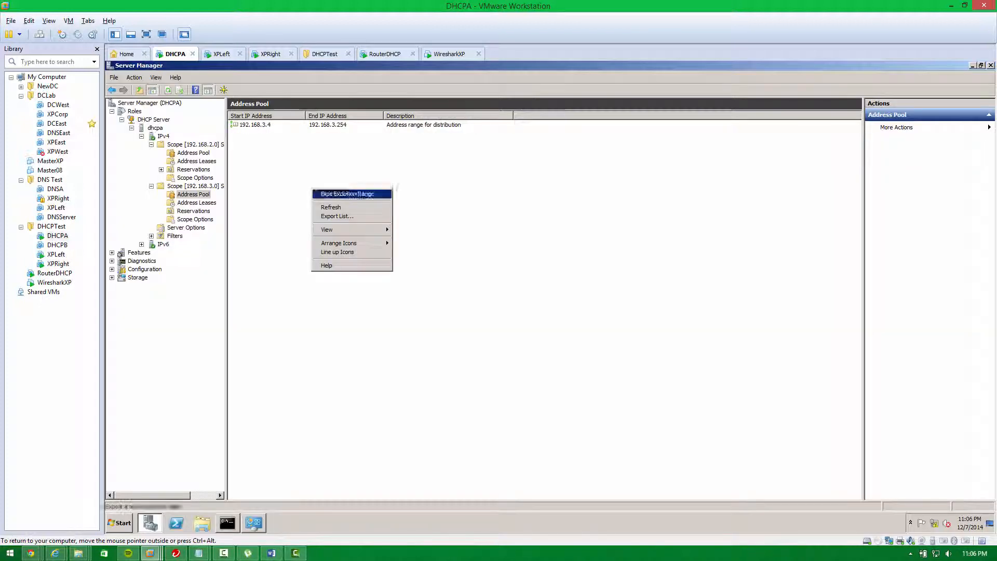
Step: Refresh the address leases, delete the 192.168.3.100 lease, then switch to XPLeft
click(196, 202)
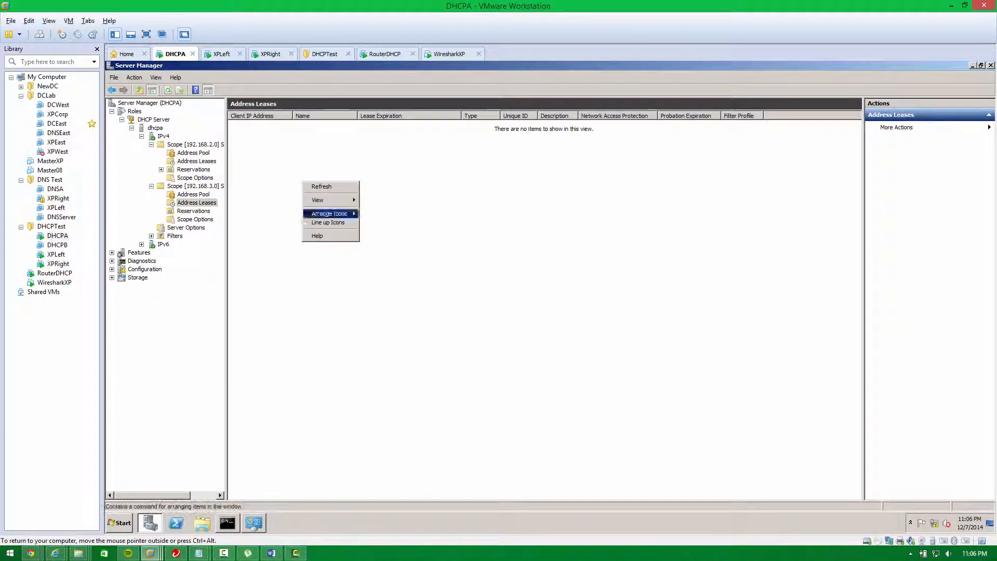
click(321, 186)
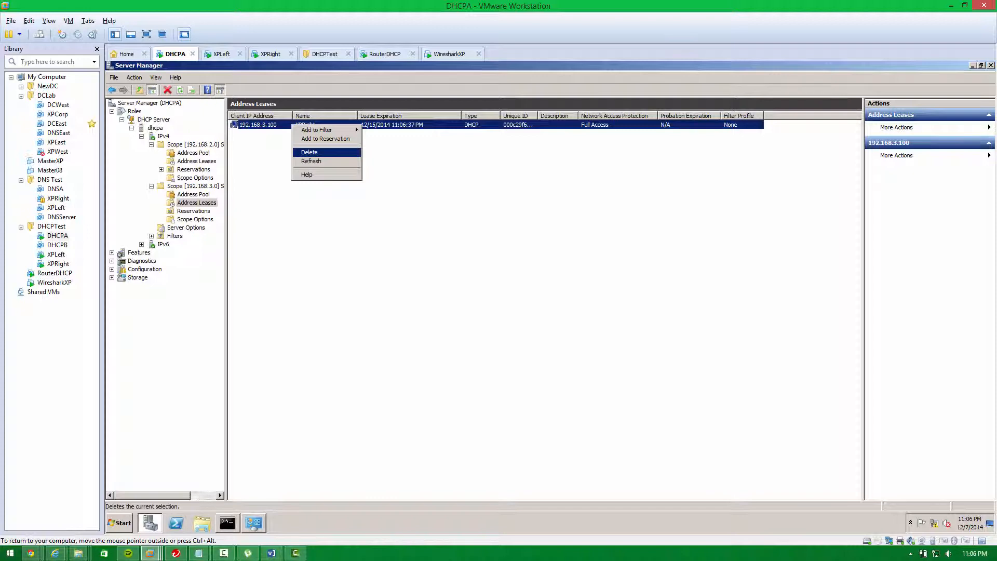
click(309, 151)
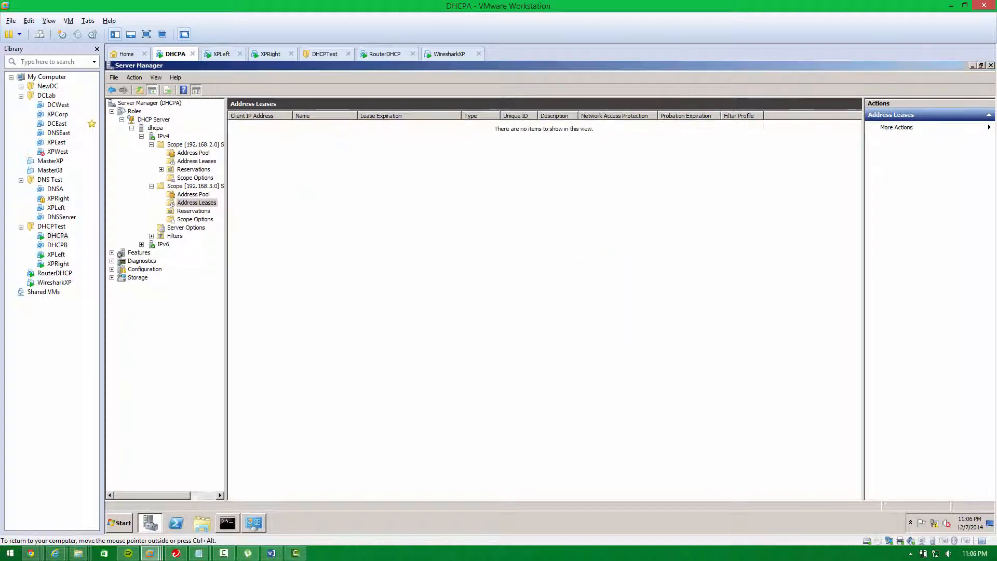
click(223, 53)
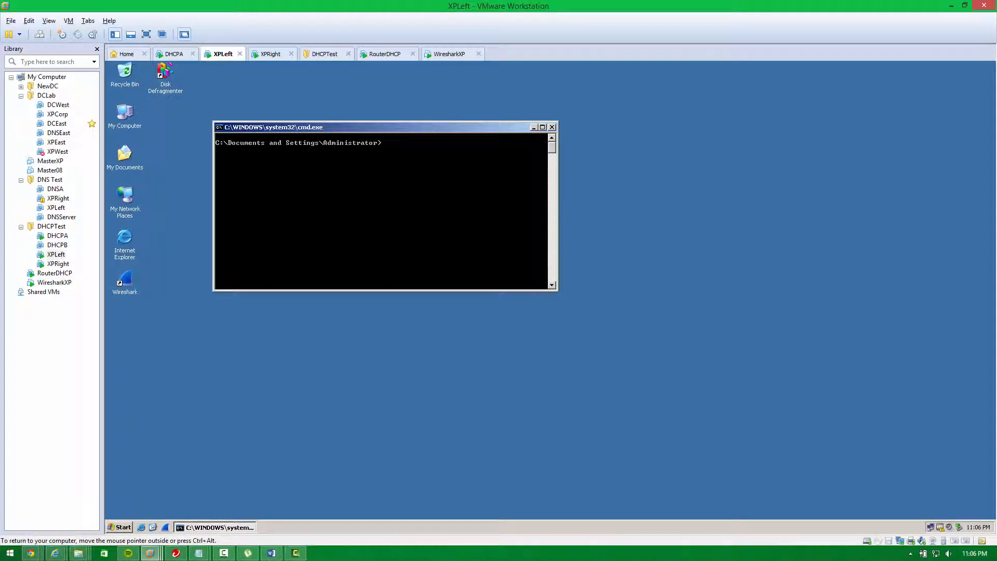
Step: Release XPRight's address with ipconfig and restart the machine from the Start menu
click(272, 53)
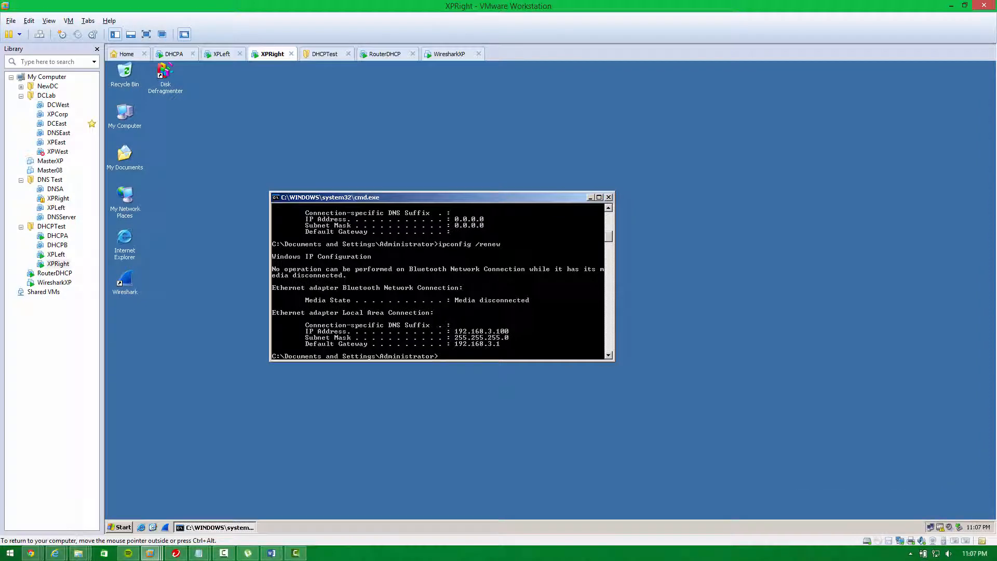
text(ipcojn)
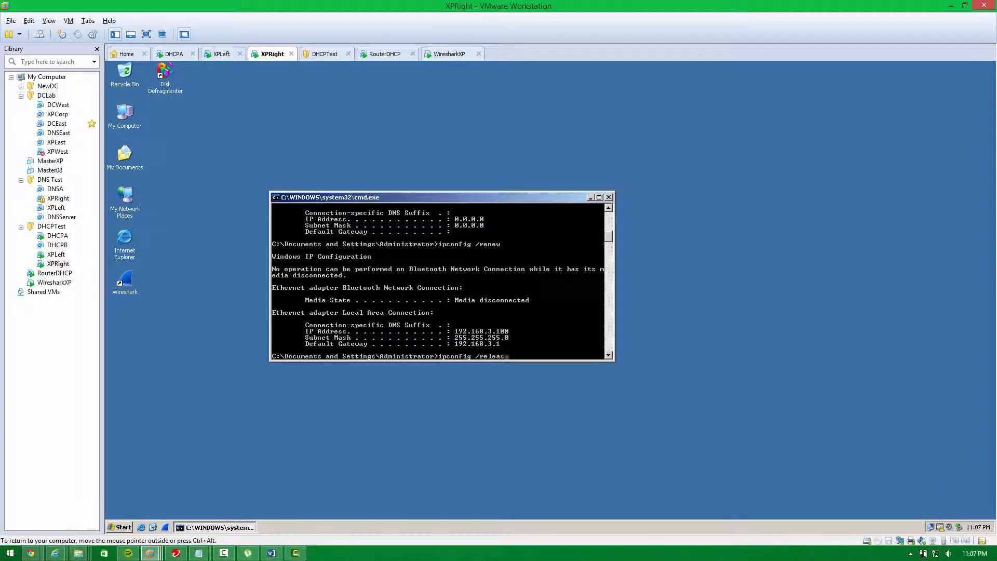
click(121, 527)
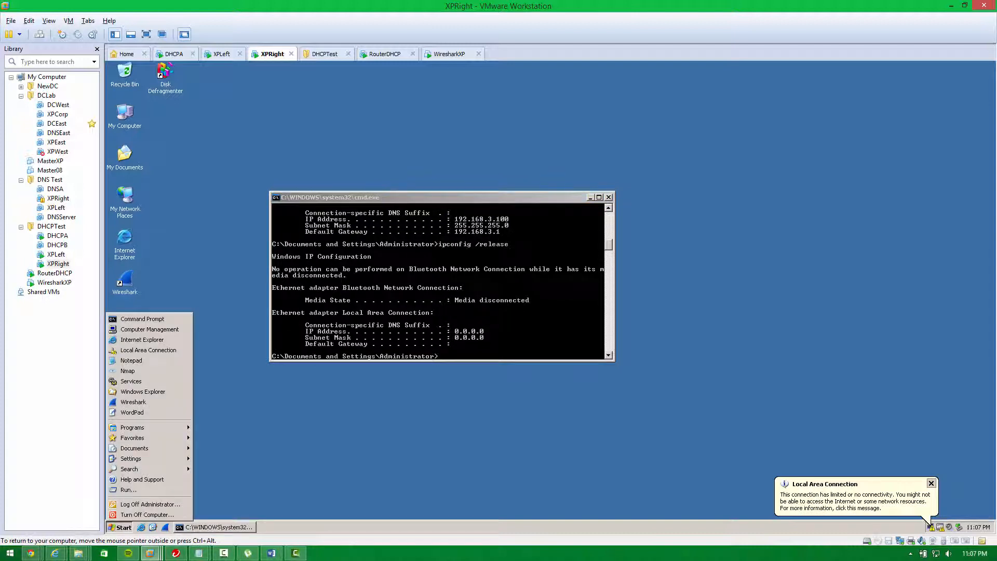
click(147, 514)
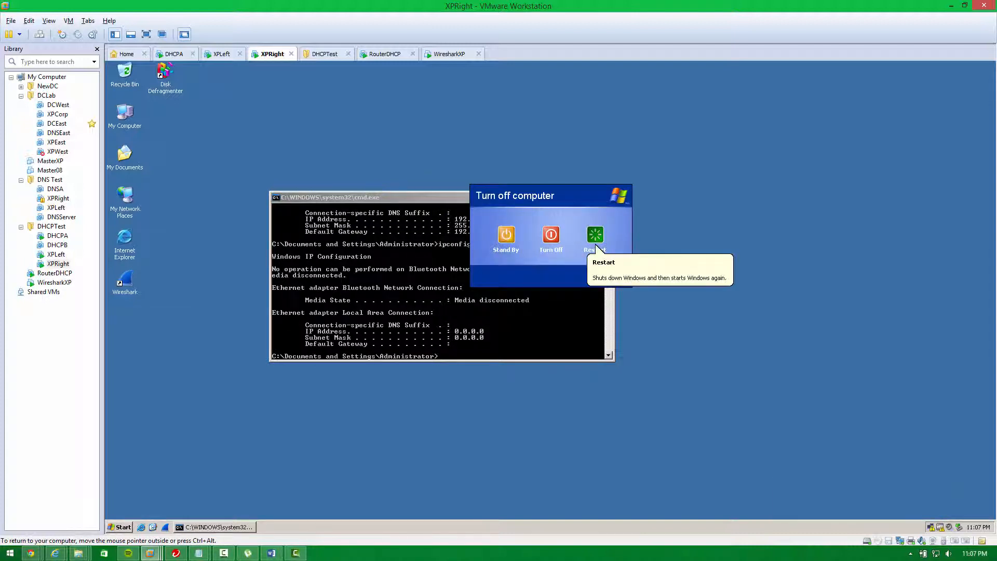
click(594, 235)
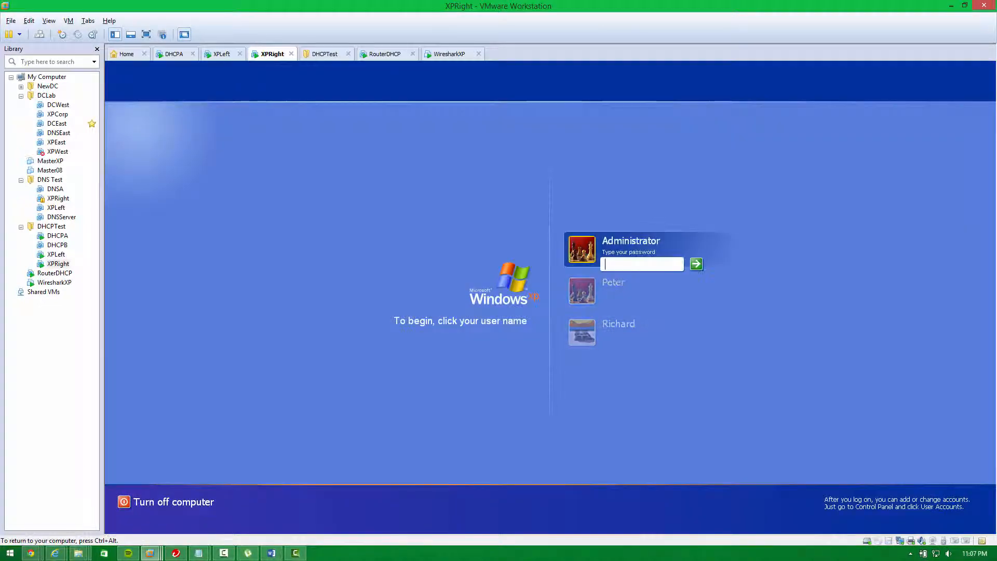
Step: Log into XPRight as Administrator, run ipconfig /all, then return to DHCPA's lease list
click(696, 264)
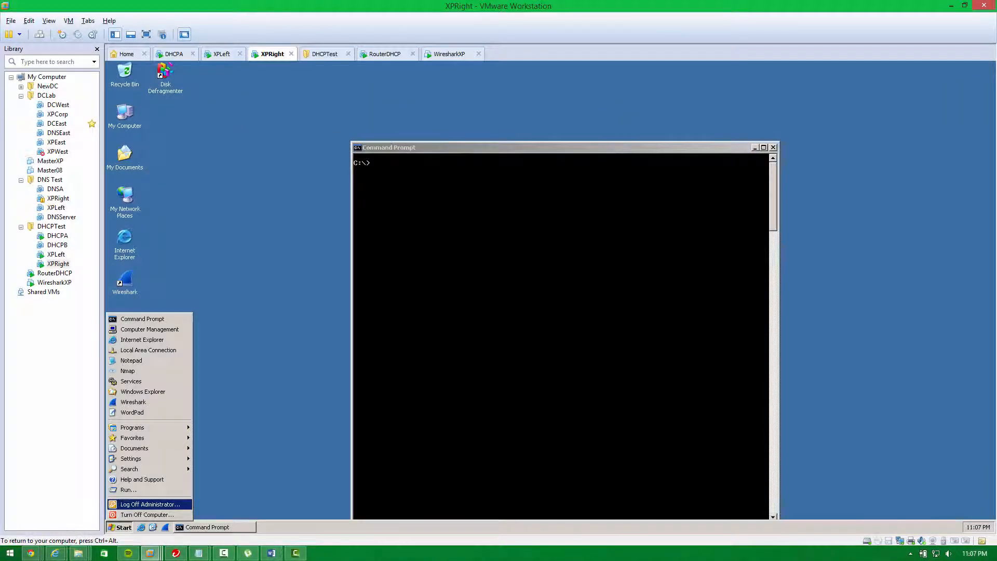
text(ipconfig /all)
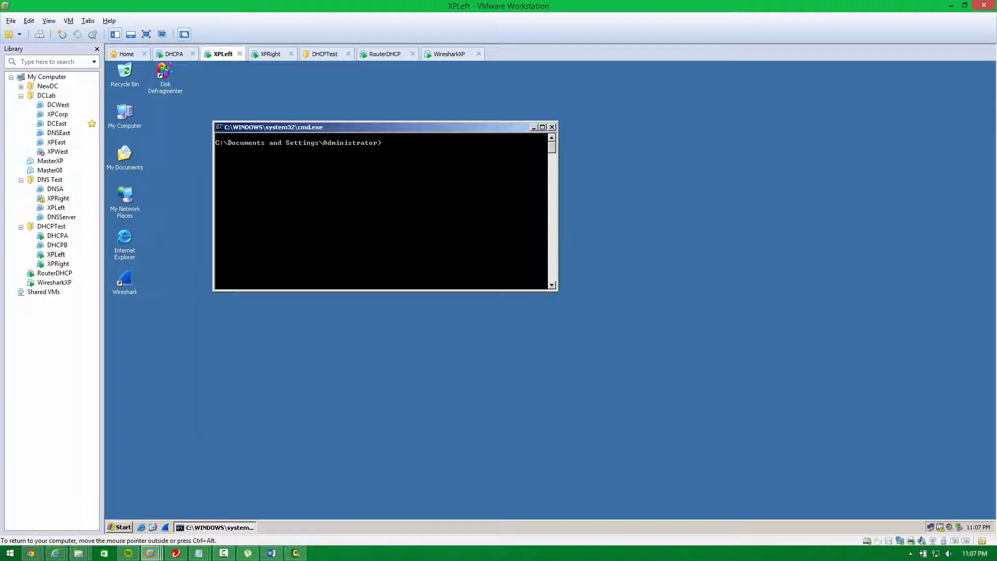
click(175, 54)
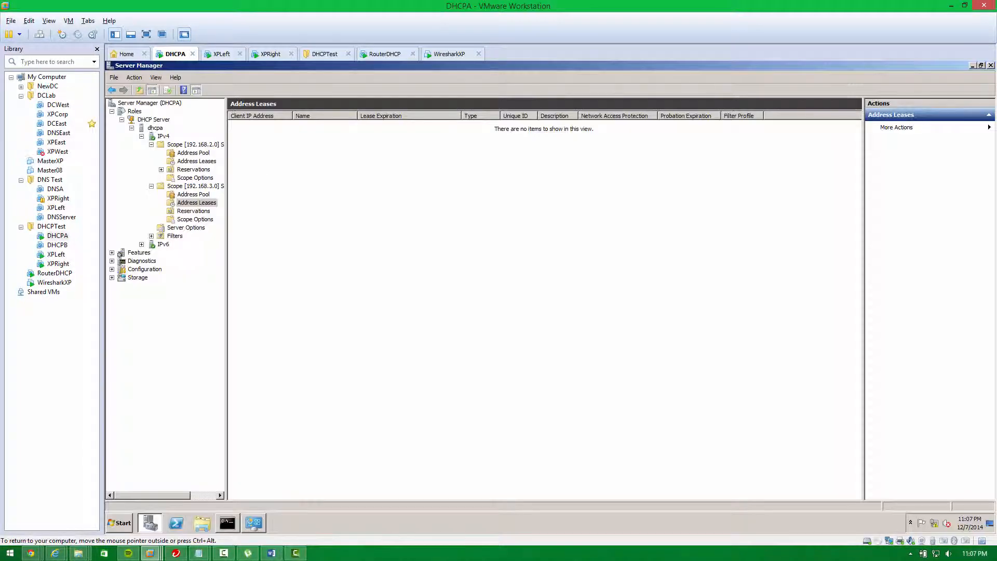